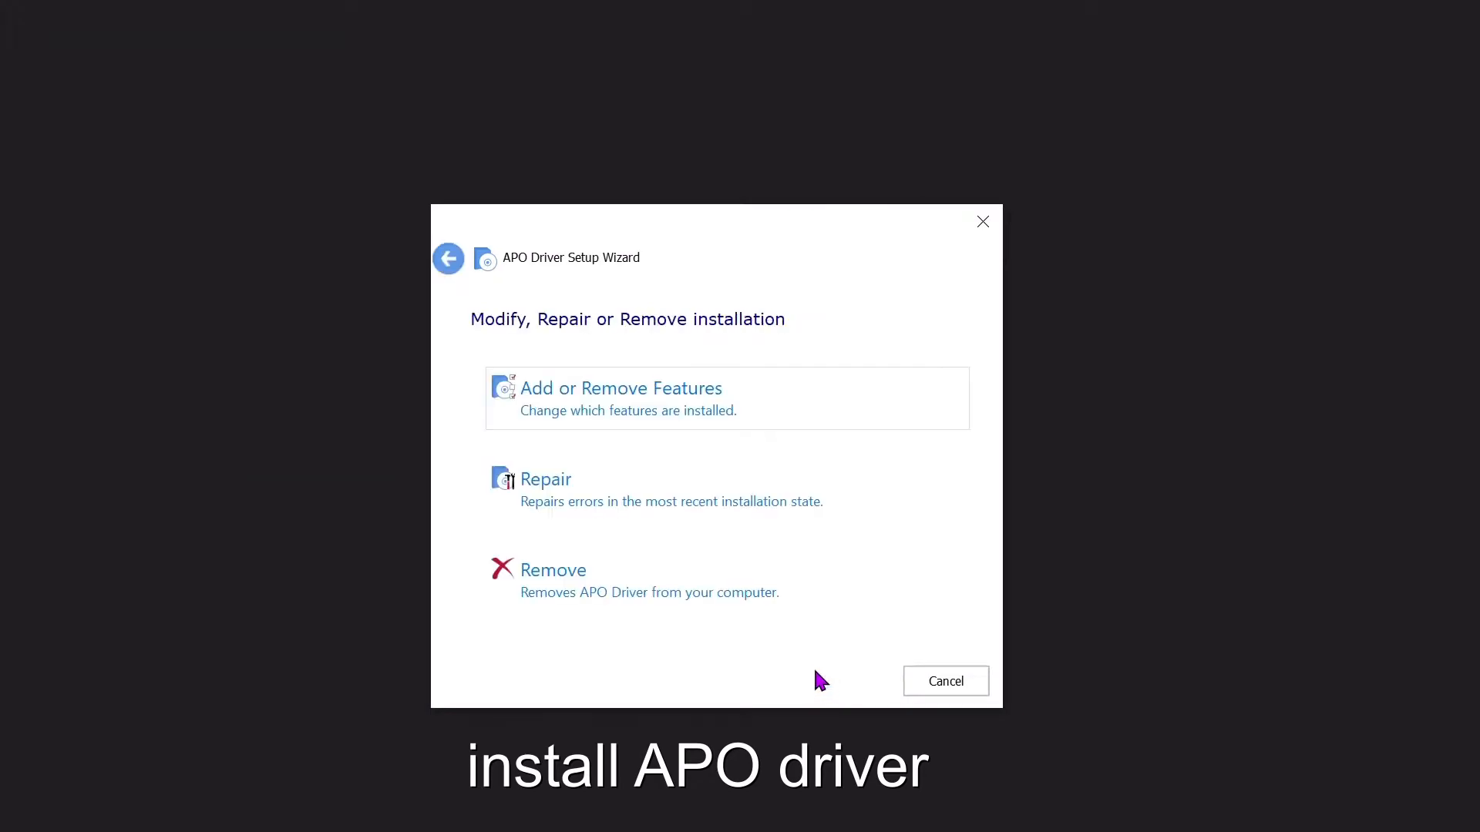
# Add Dolby DS1 7.6.5.1 alongside FX Configurator in the driver features and continue
pyautogui.click(621, 387)
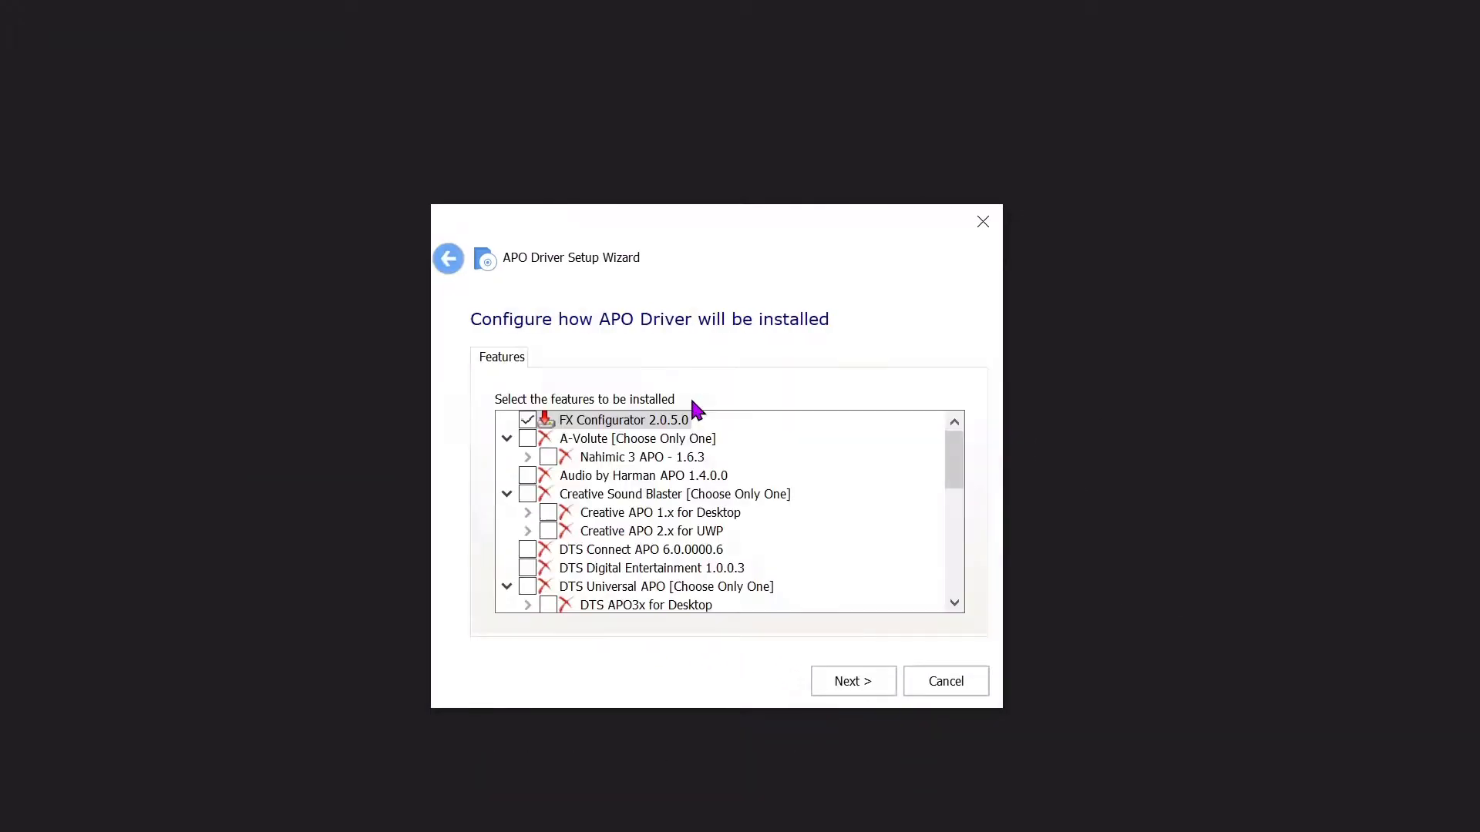
pyautogui.scroll(-3)
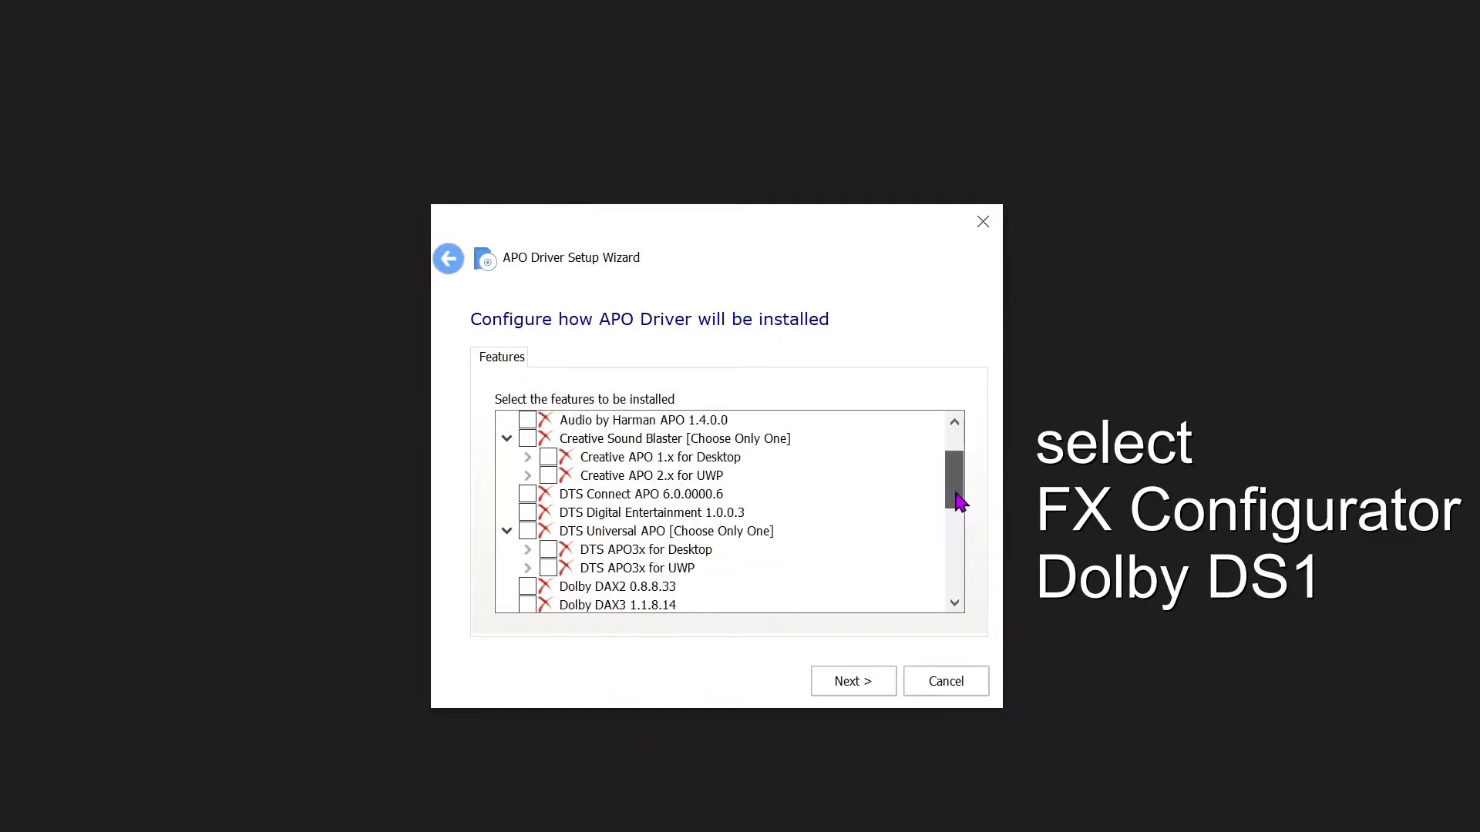
pyautogui.click(528, 475)
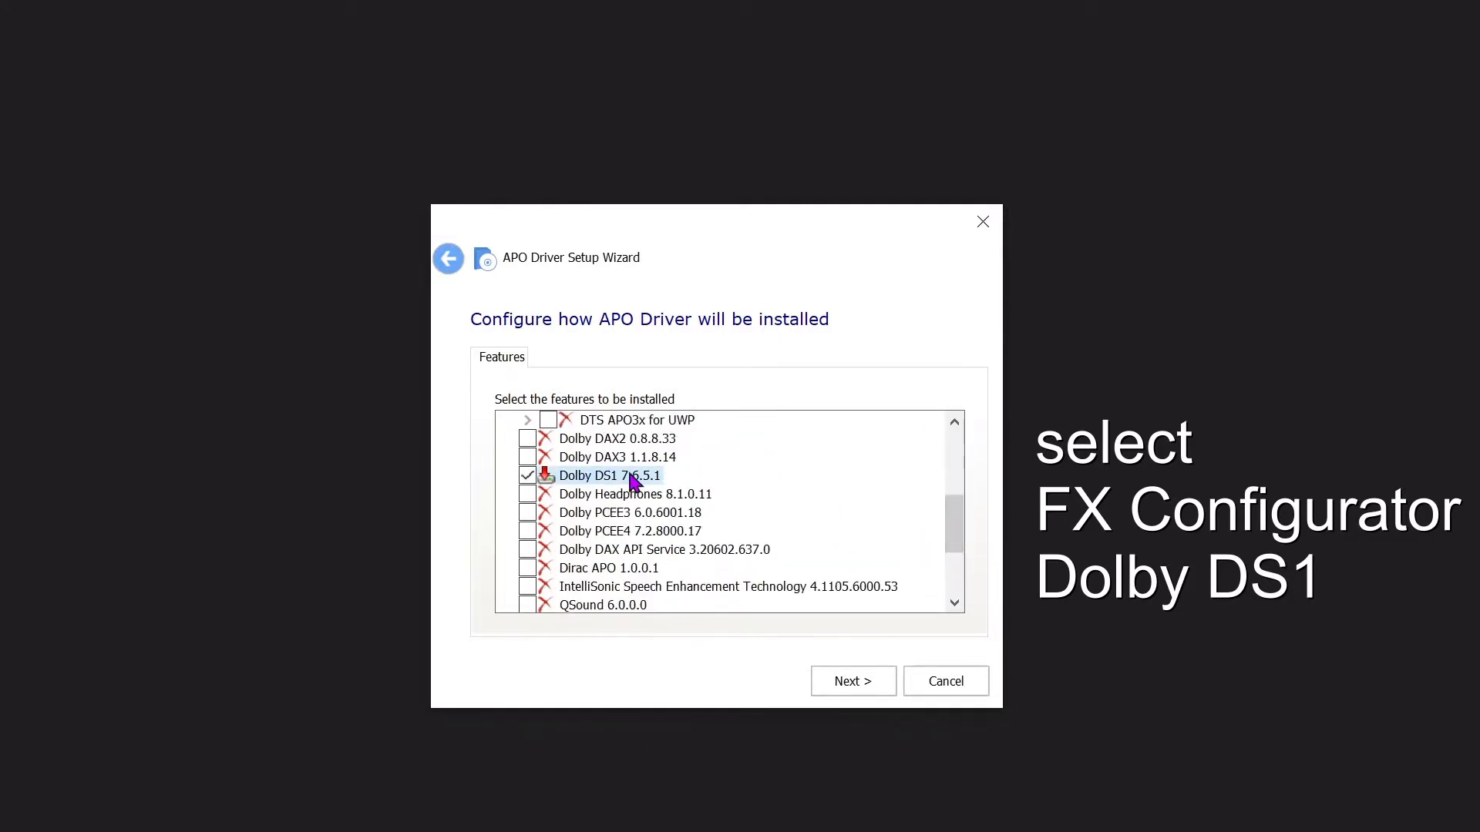
pyautogui.moveTo(852, 709)
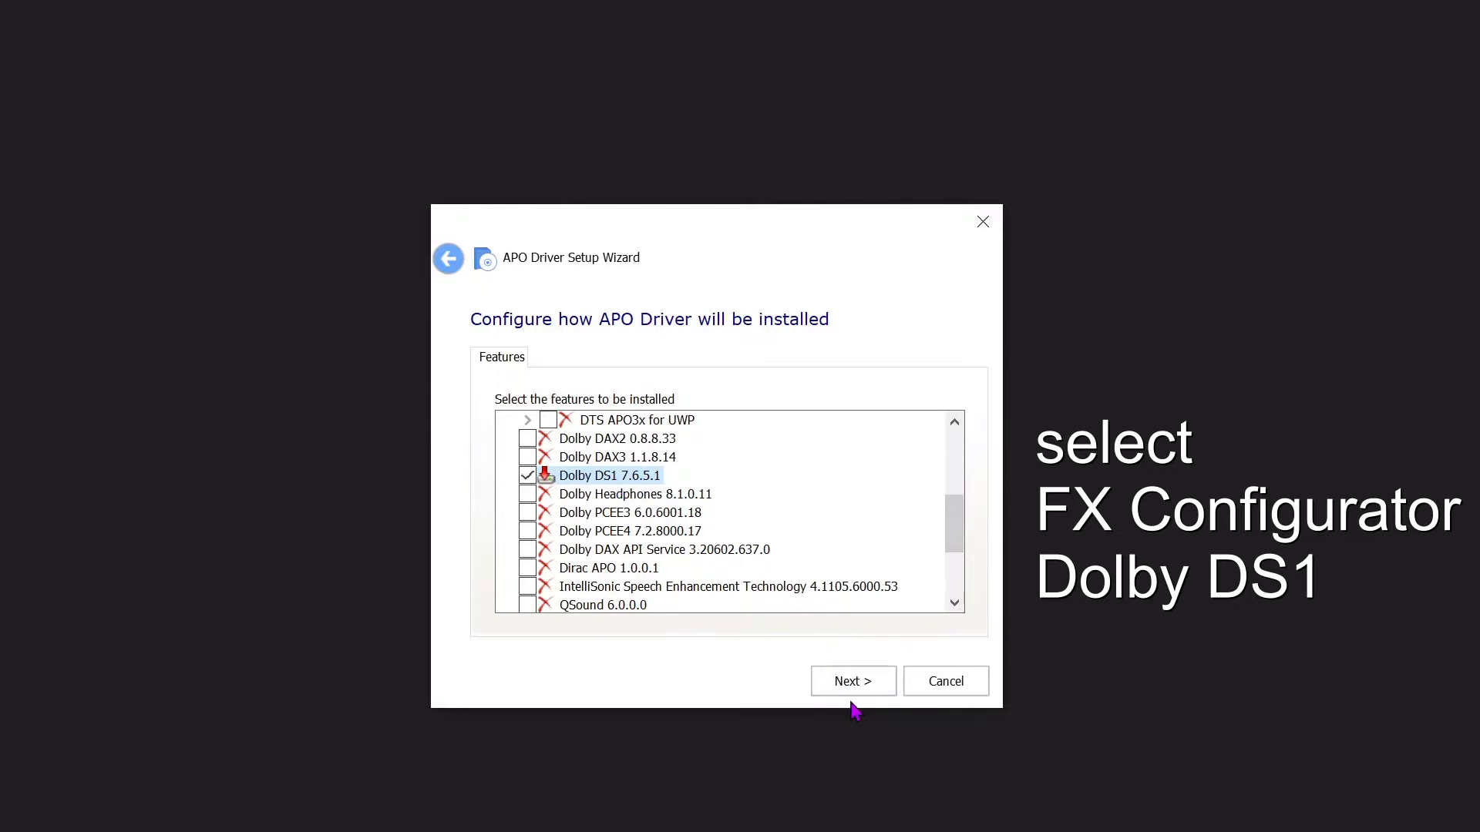
pyautogui.click(851, 681)
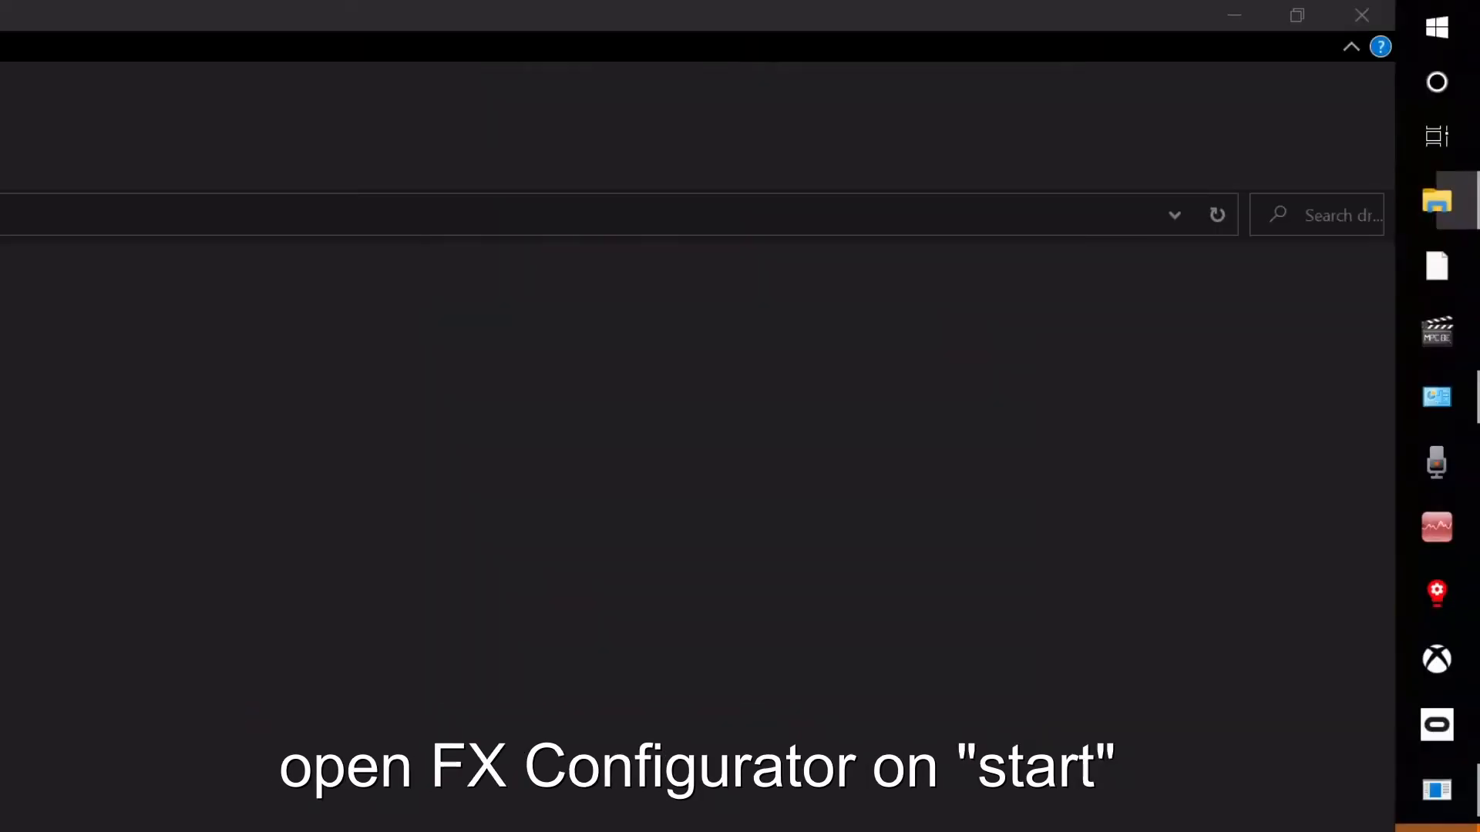
# Launch FX Configurator via a 'fx' Start search and select the [Active] Beyond TV (NVIDIA High Definition Audio) endpoint
pyautogui.write('fx')
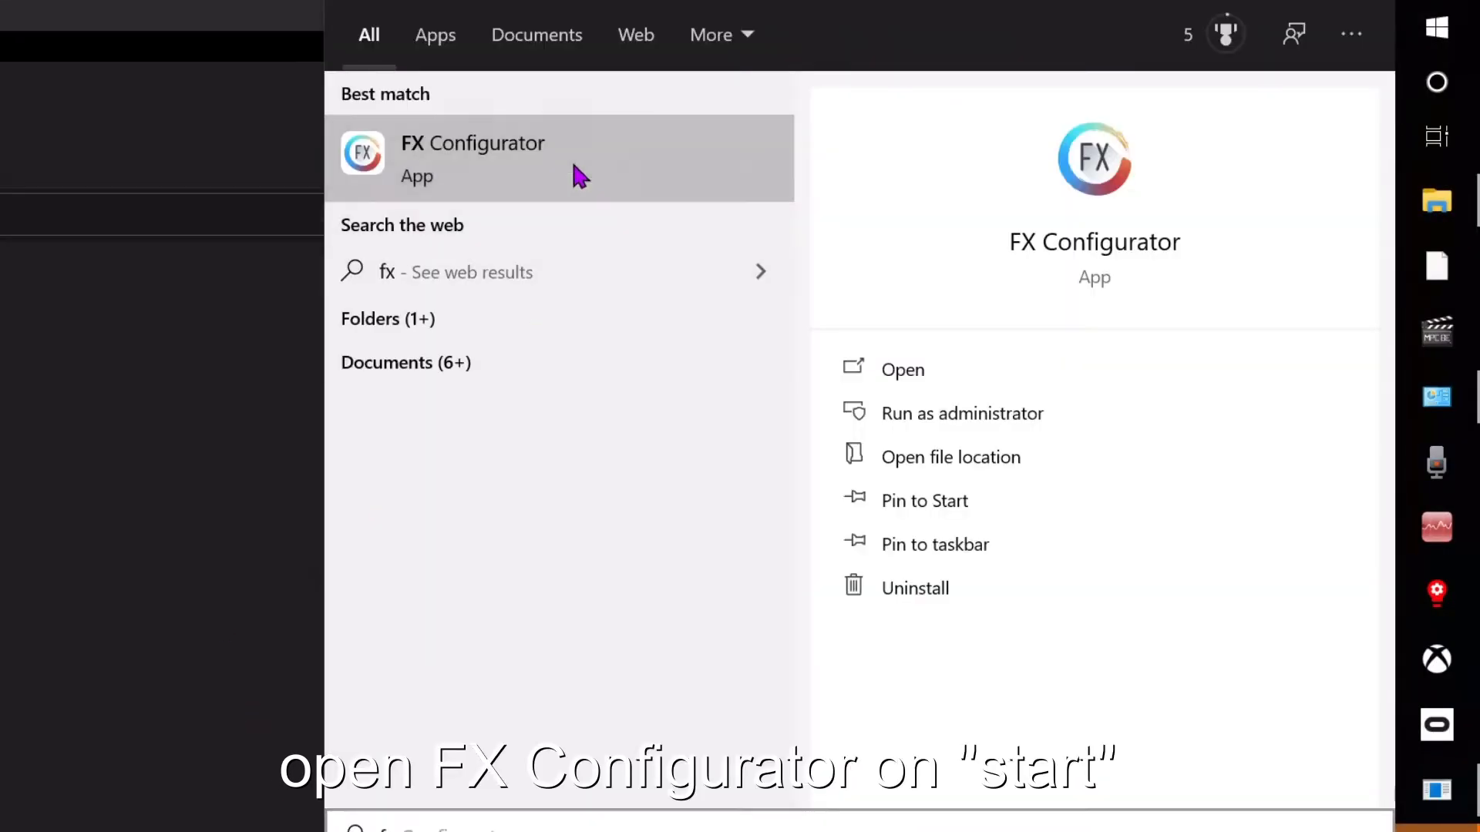
pyautogui.click(471, 158)
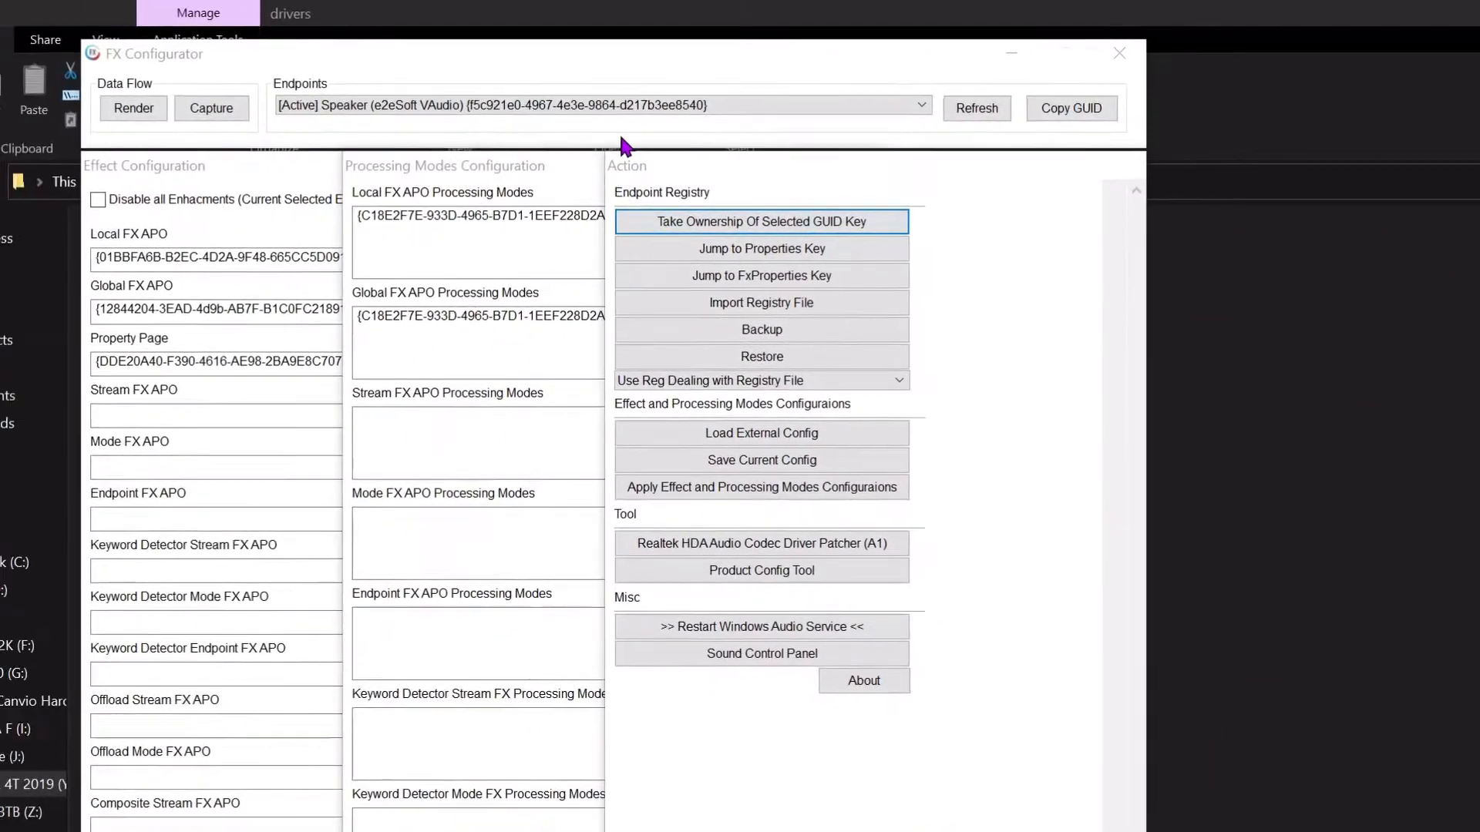
pyautogui.click(917, 104)
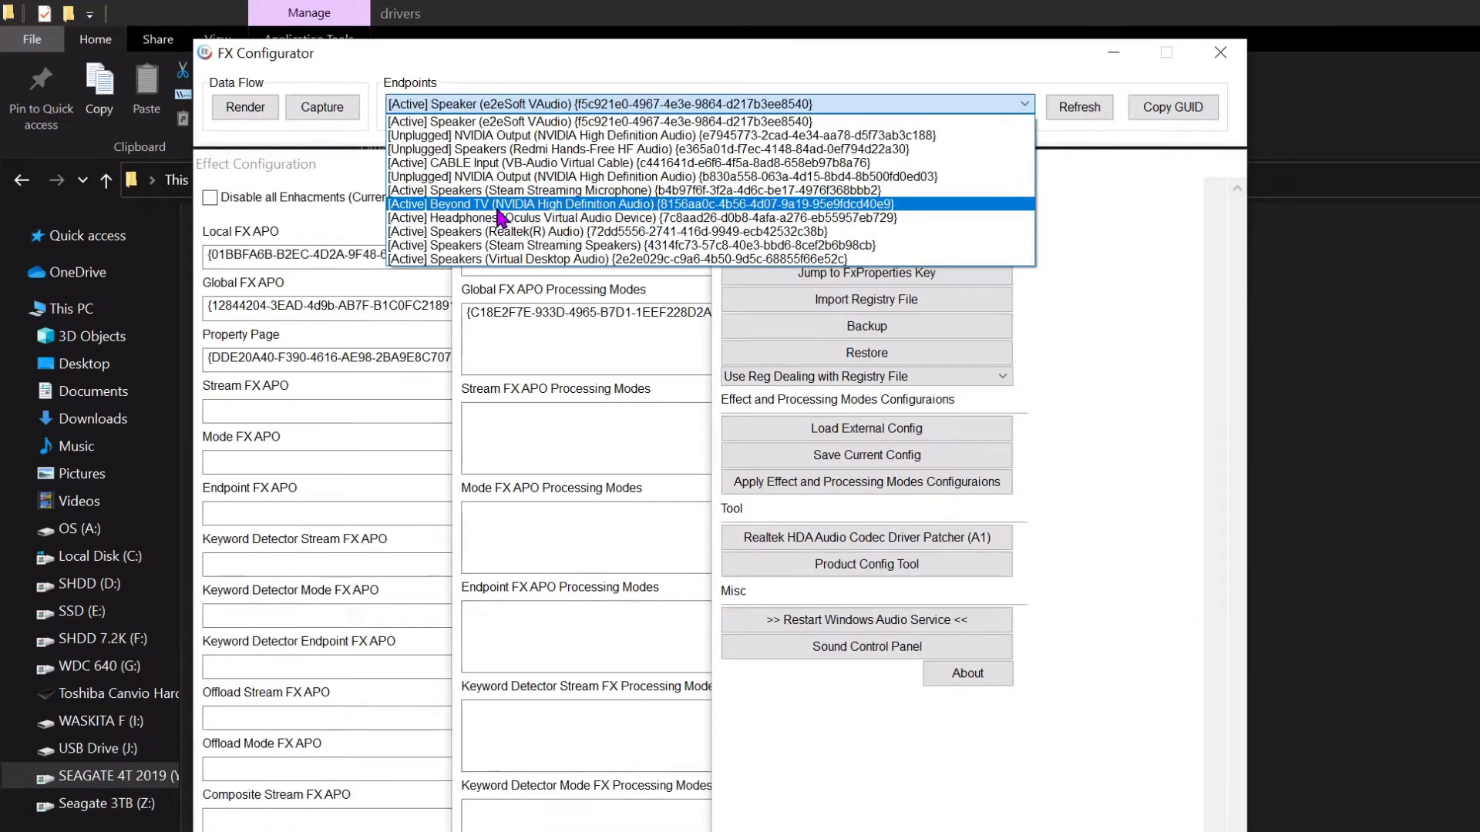
pyautogui.click(642, 204)
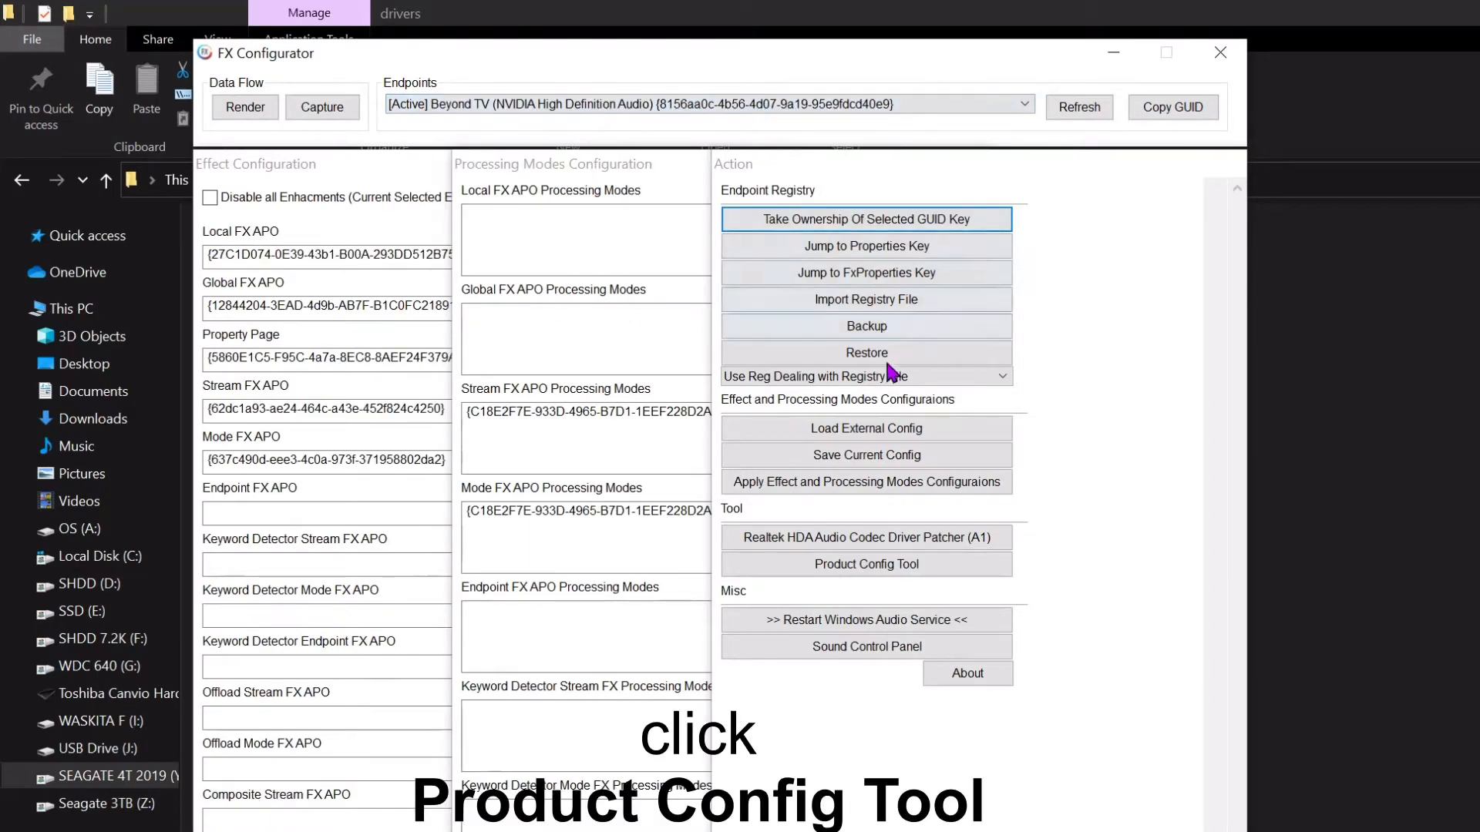
# Apply the Dolby Digital Plus Home Theater (HDMI/SPDIF) product to the selected endpoint and dismiss the confirmation
pyautogui.click(864, 563)
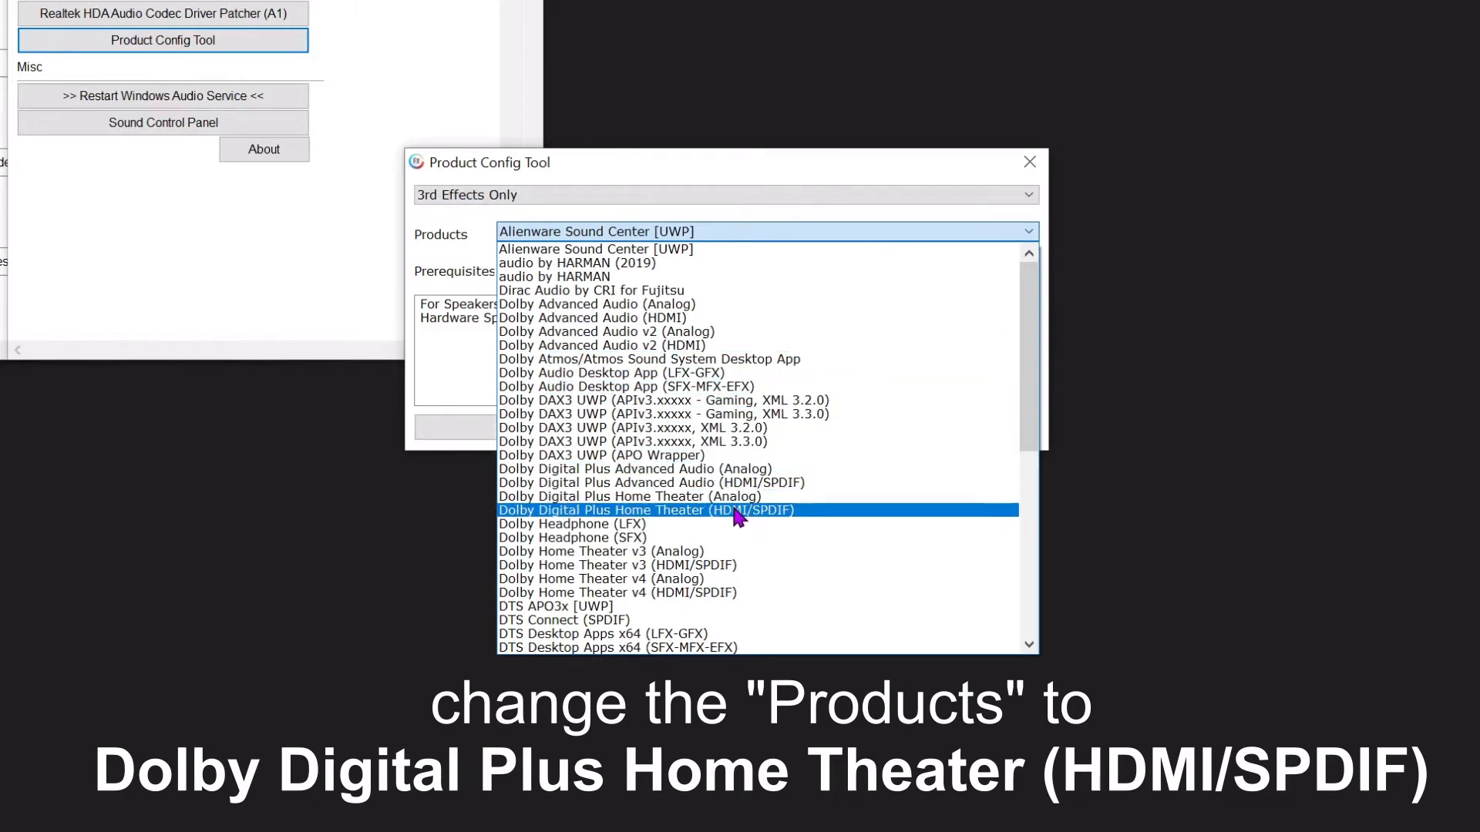
pyautogui.click(646, 509)
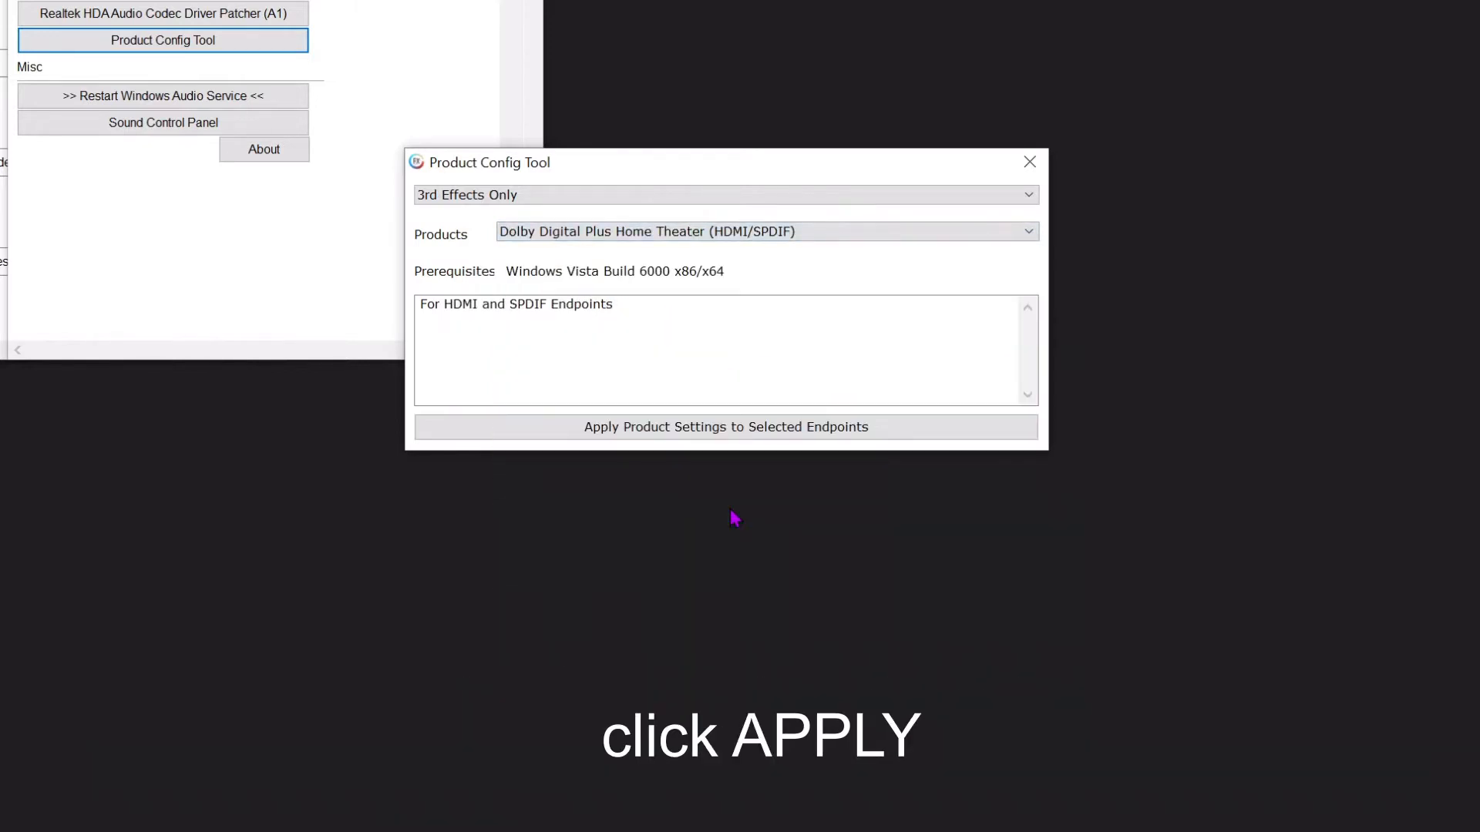
pyautogui.click(726, 427)
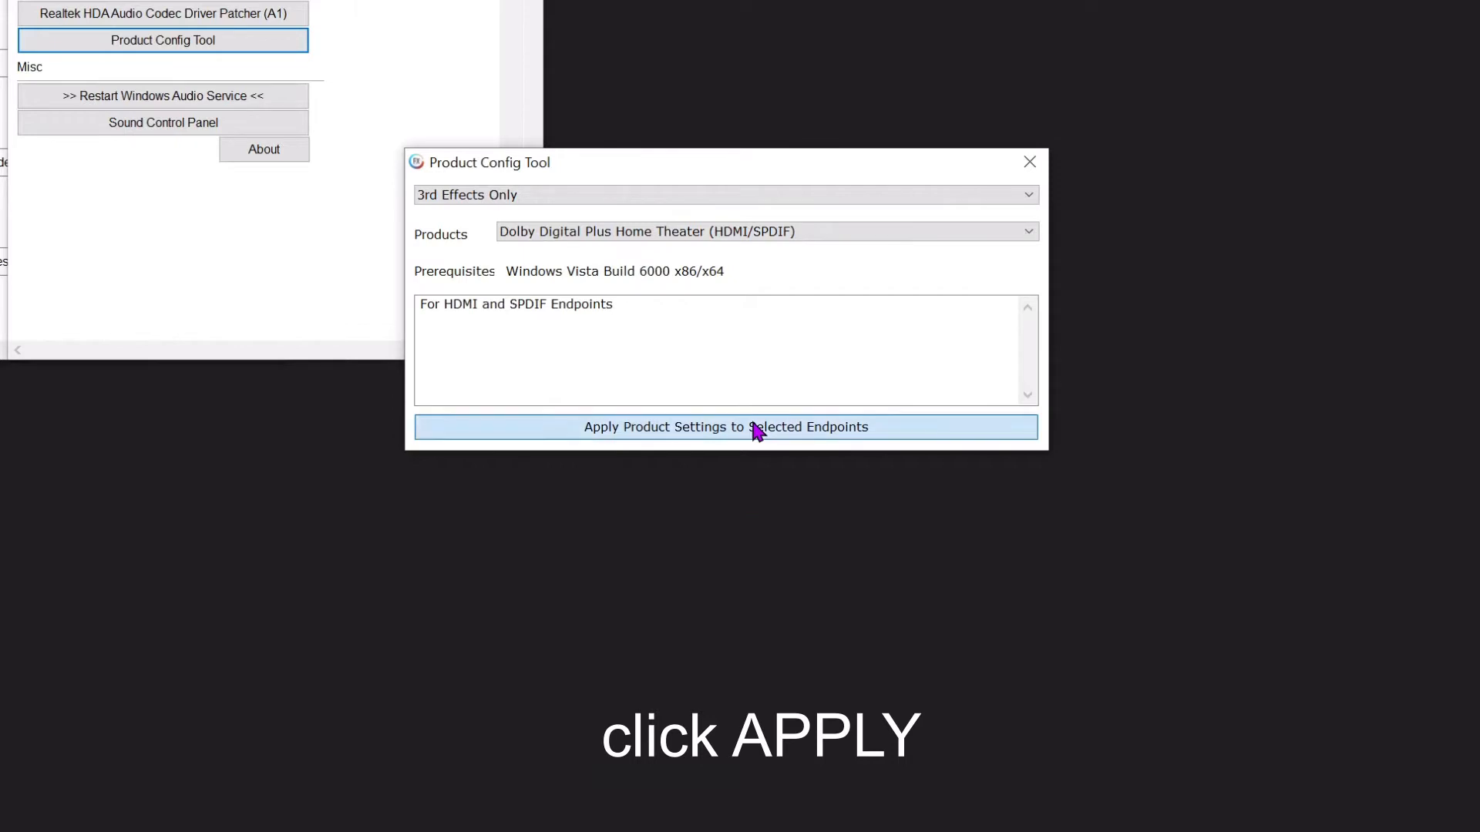
pyautogui.click(726, 426)
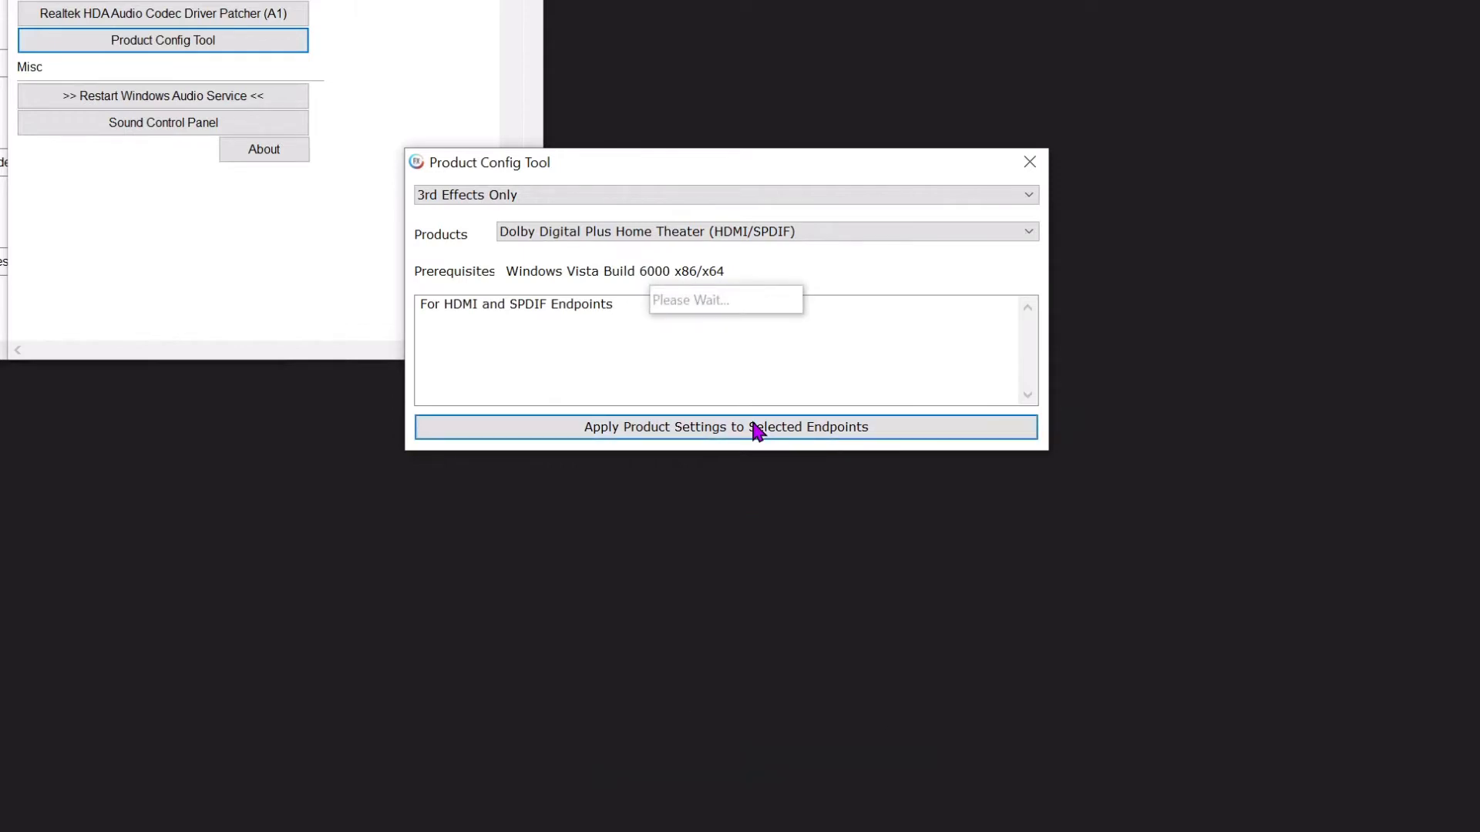
pyautogui.click(724, 426)
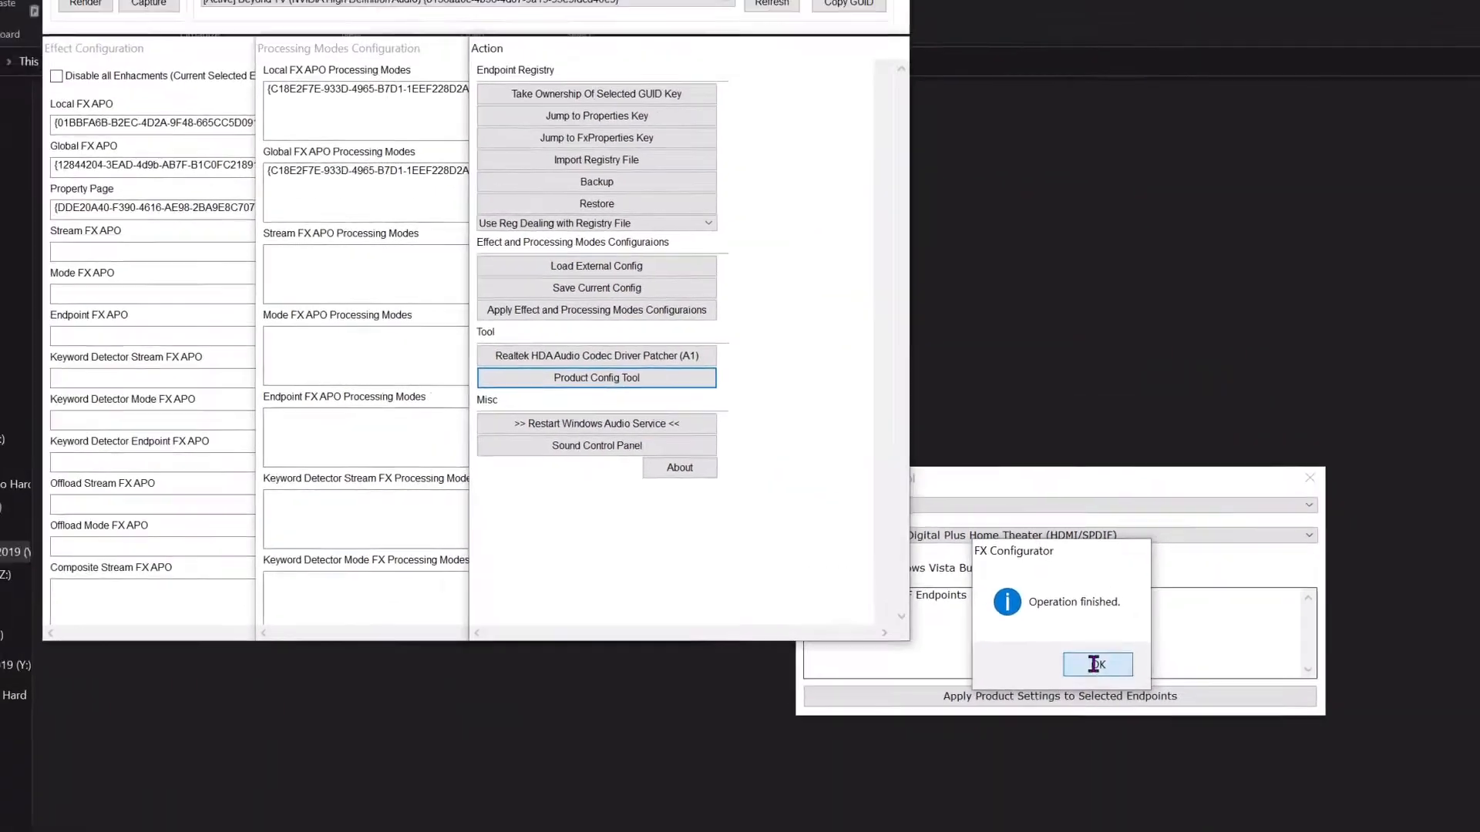
pyautogui.click(1097, 665)
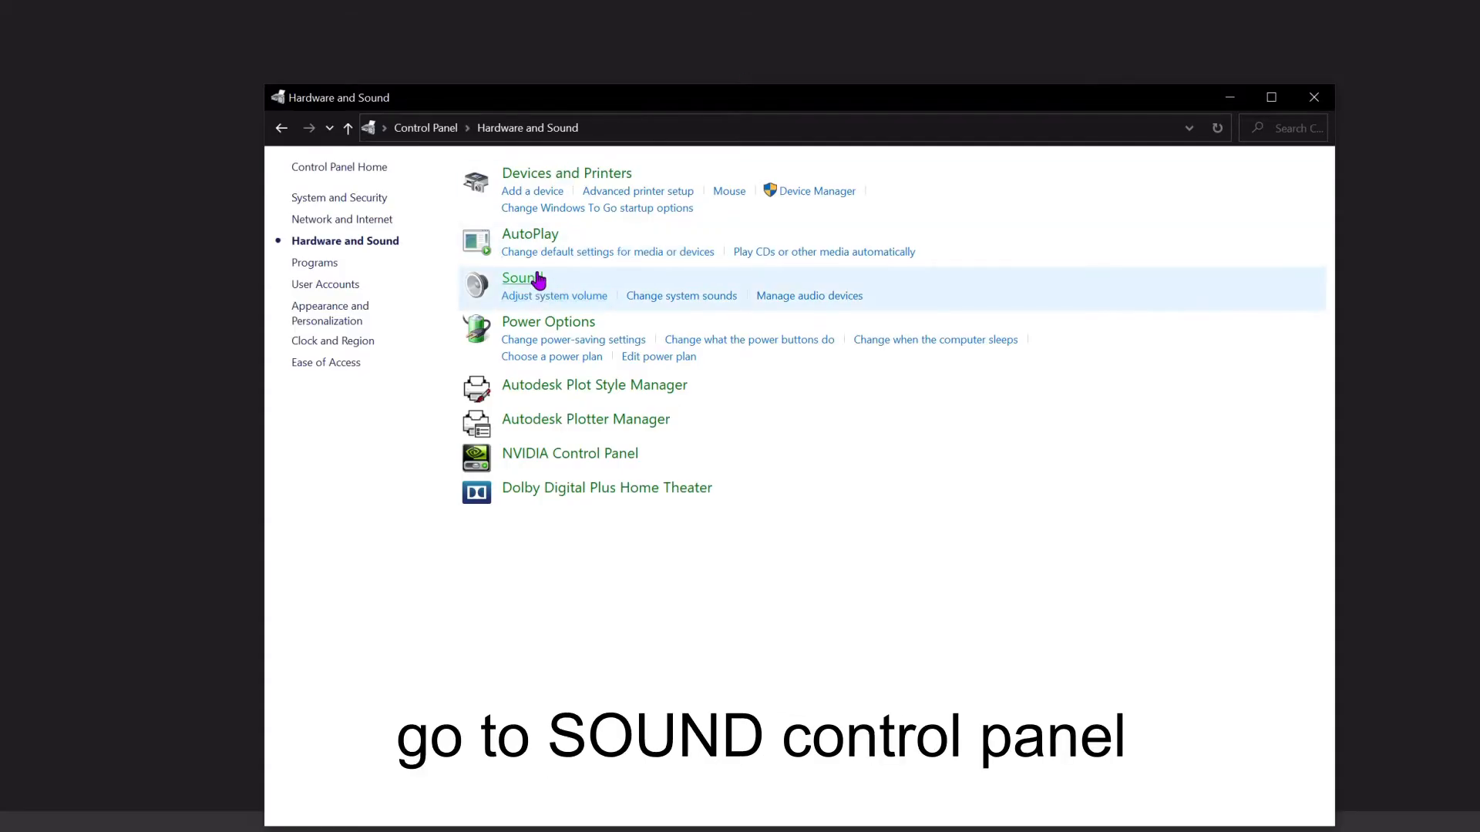
# Set Beyond TV's Advanced default format to Dolby Digital and confirm with OK
pyautogui.click(519, 277)
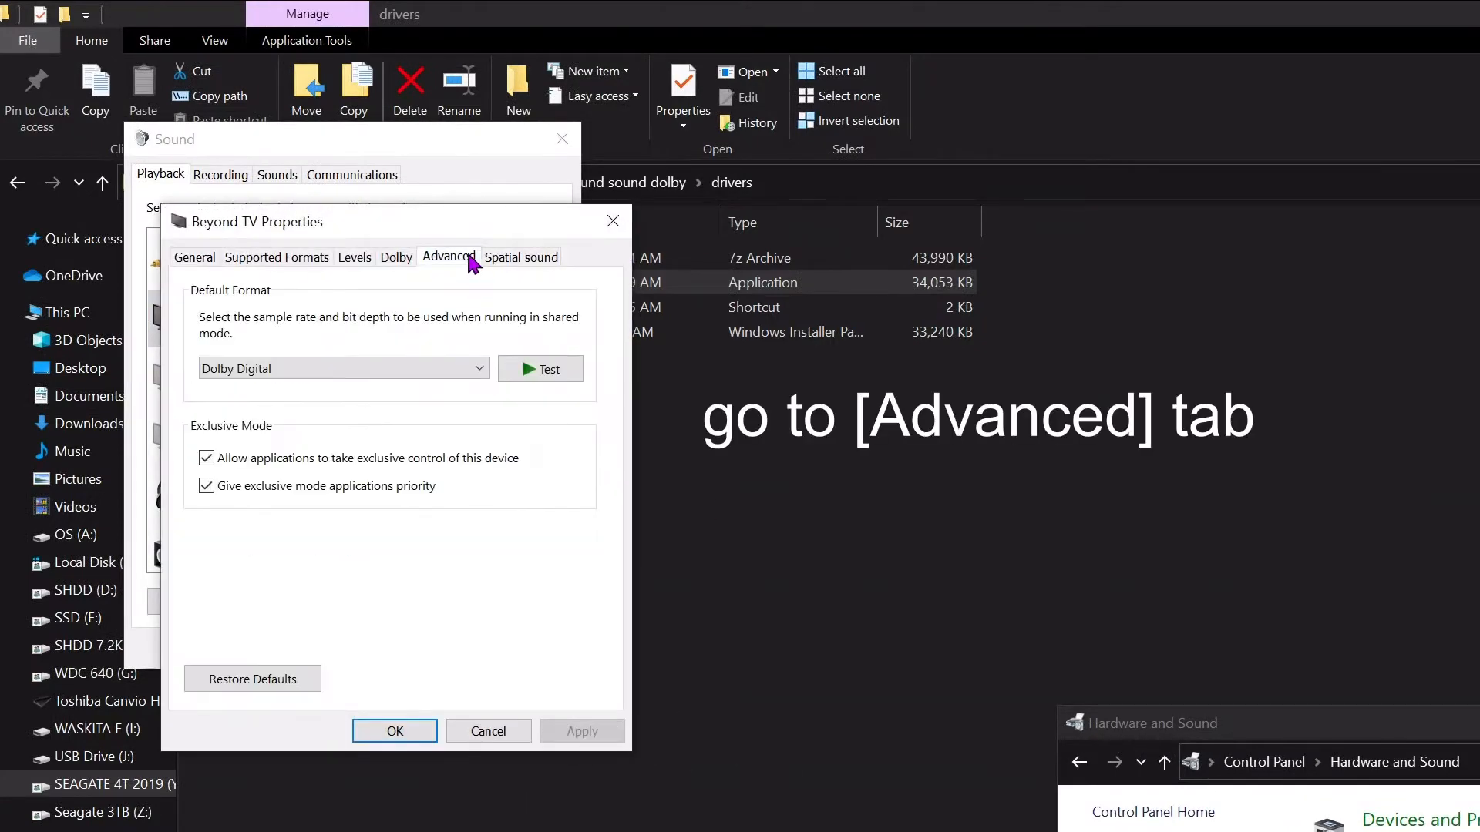
pyautogui.click(343, 368)
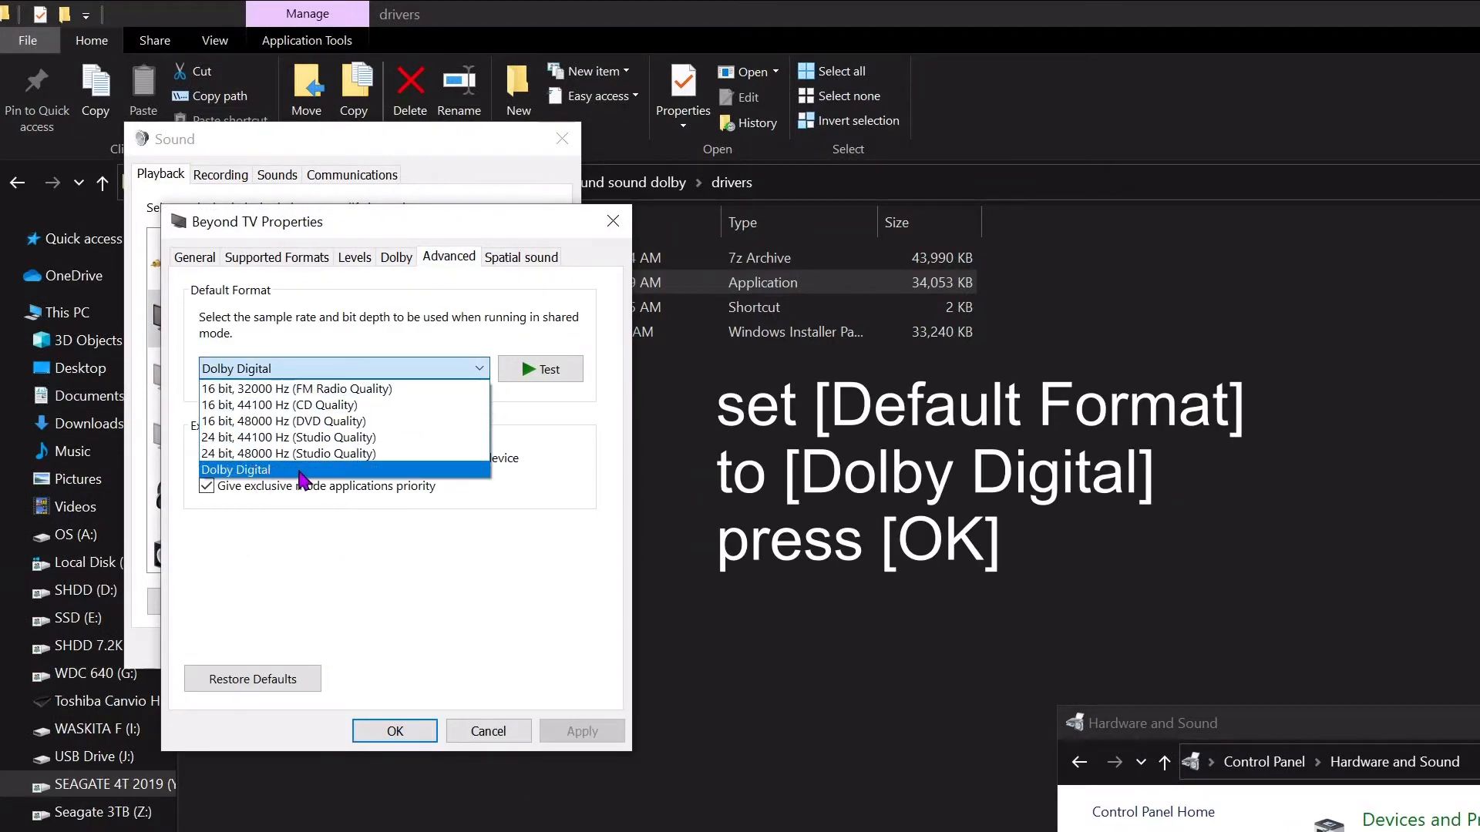
pyautogui.click(236, 469)
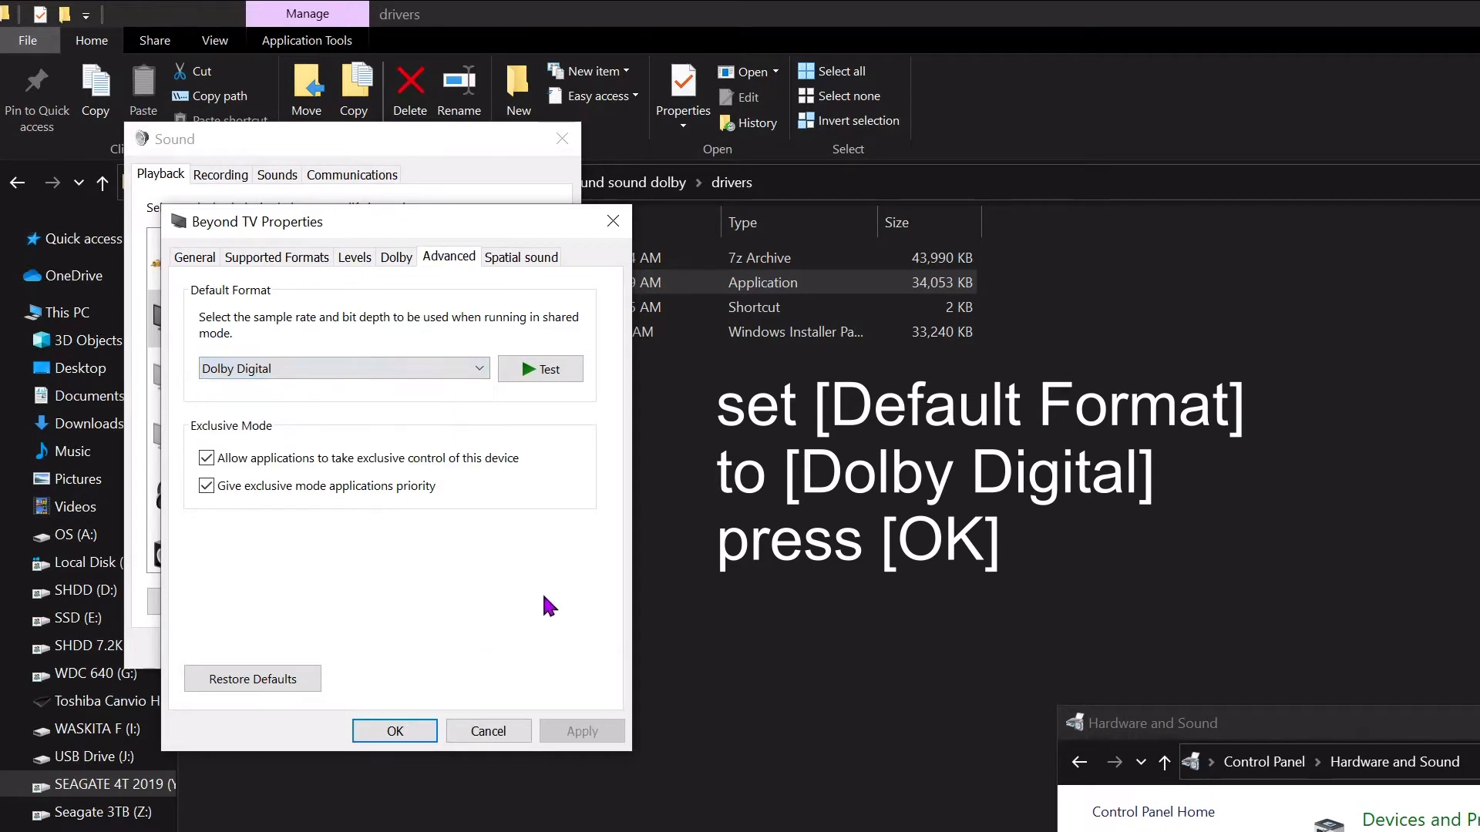
pyautogui.click(395, 731)
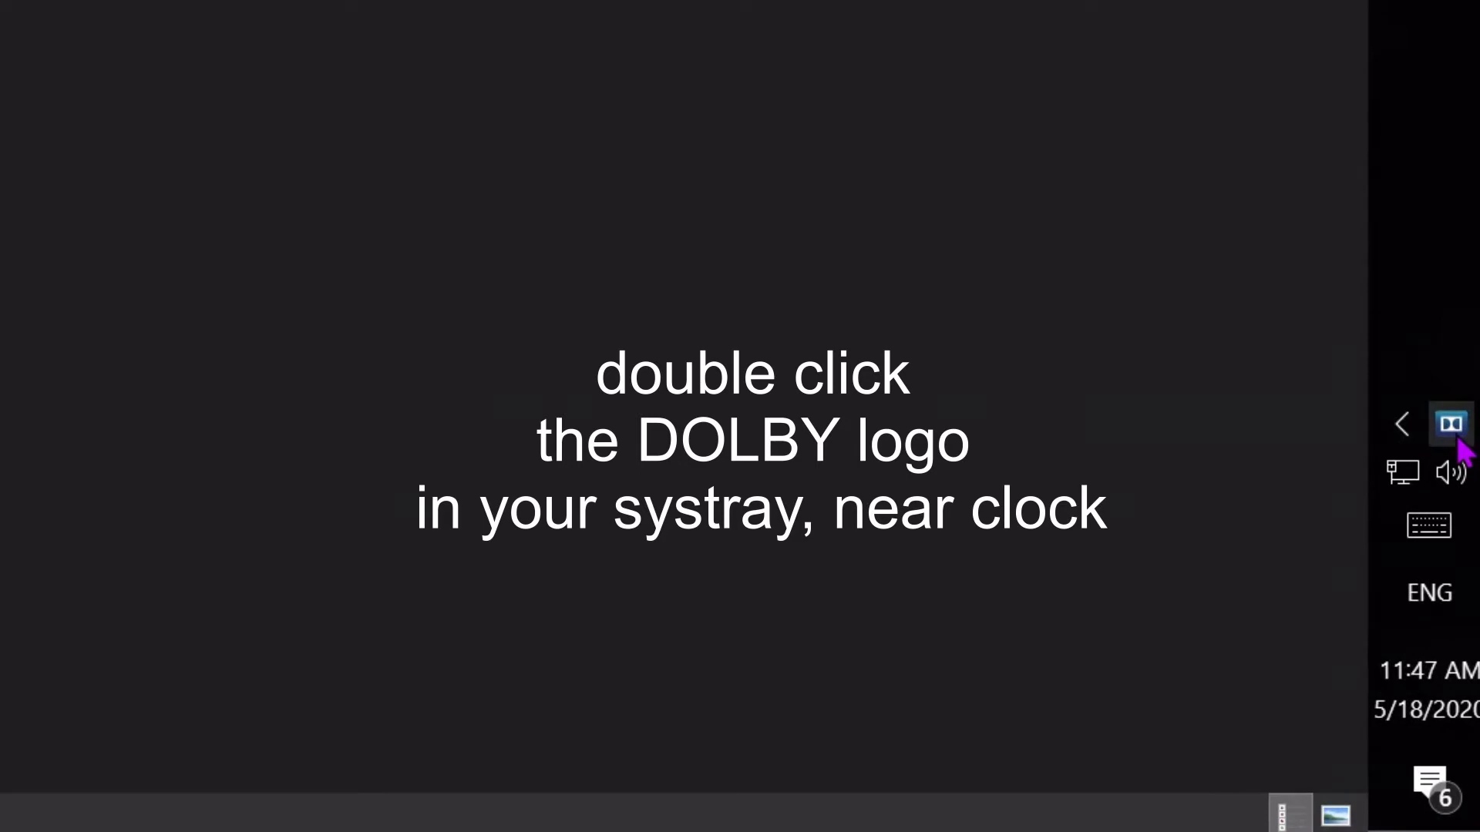
# Open the Dolby profile editor from the tray and try the Rich, Focused and Open equalizer presets
pyautogui.doubleClick(1452, 423)
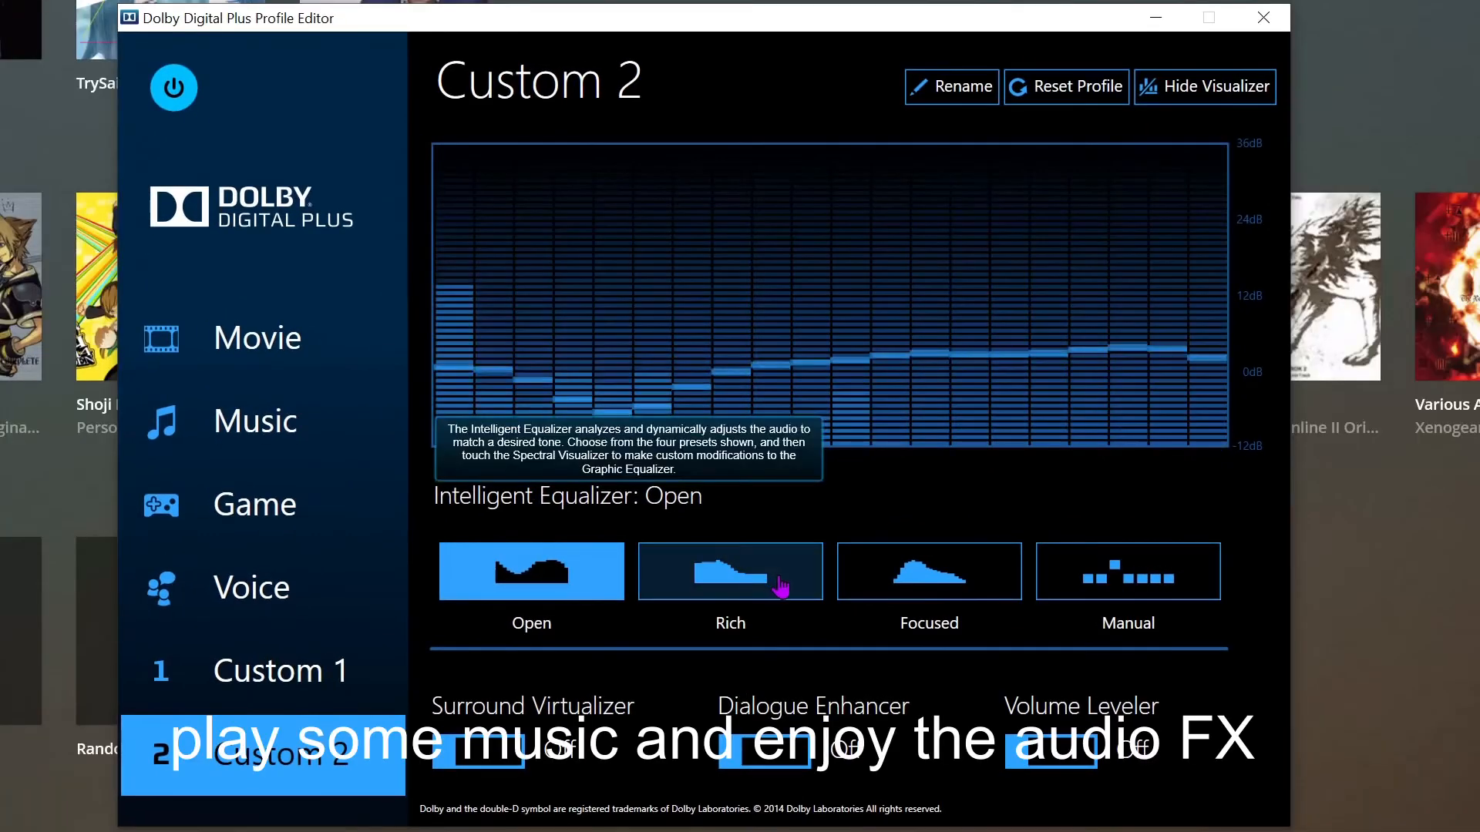
pyautogui.click(730, 571)
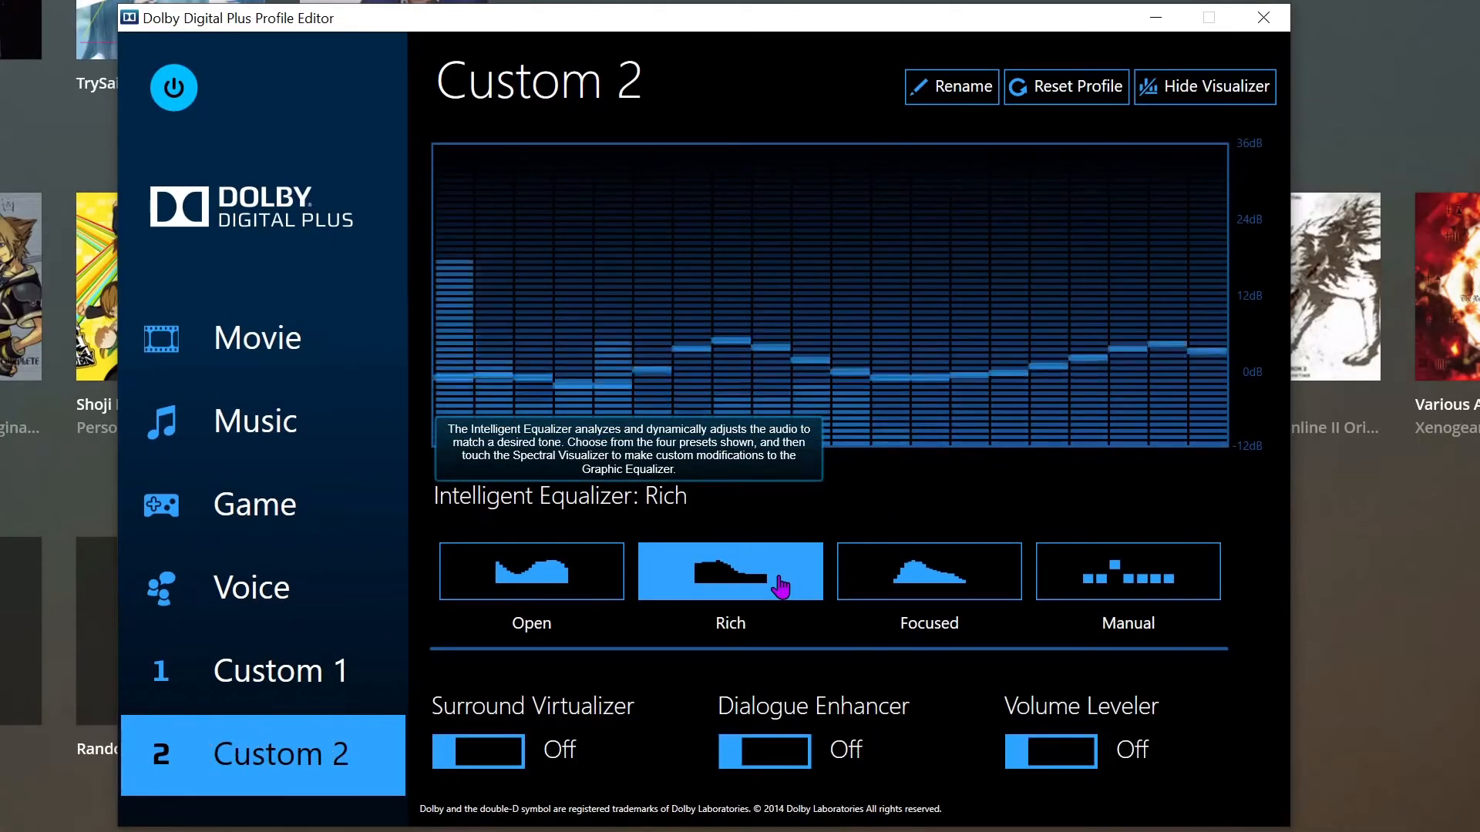
pyautogui.click(928, 571)
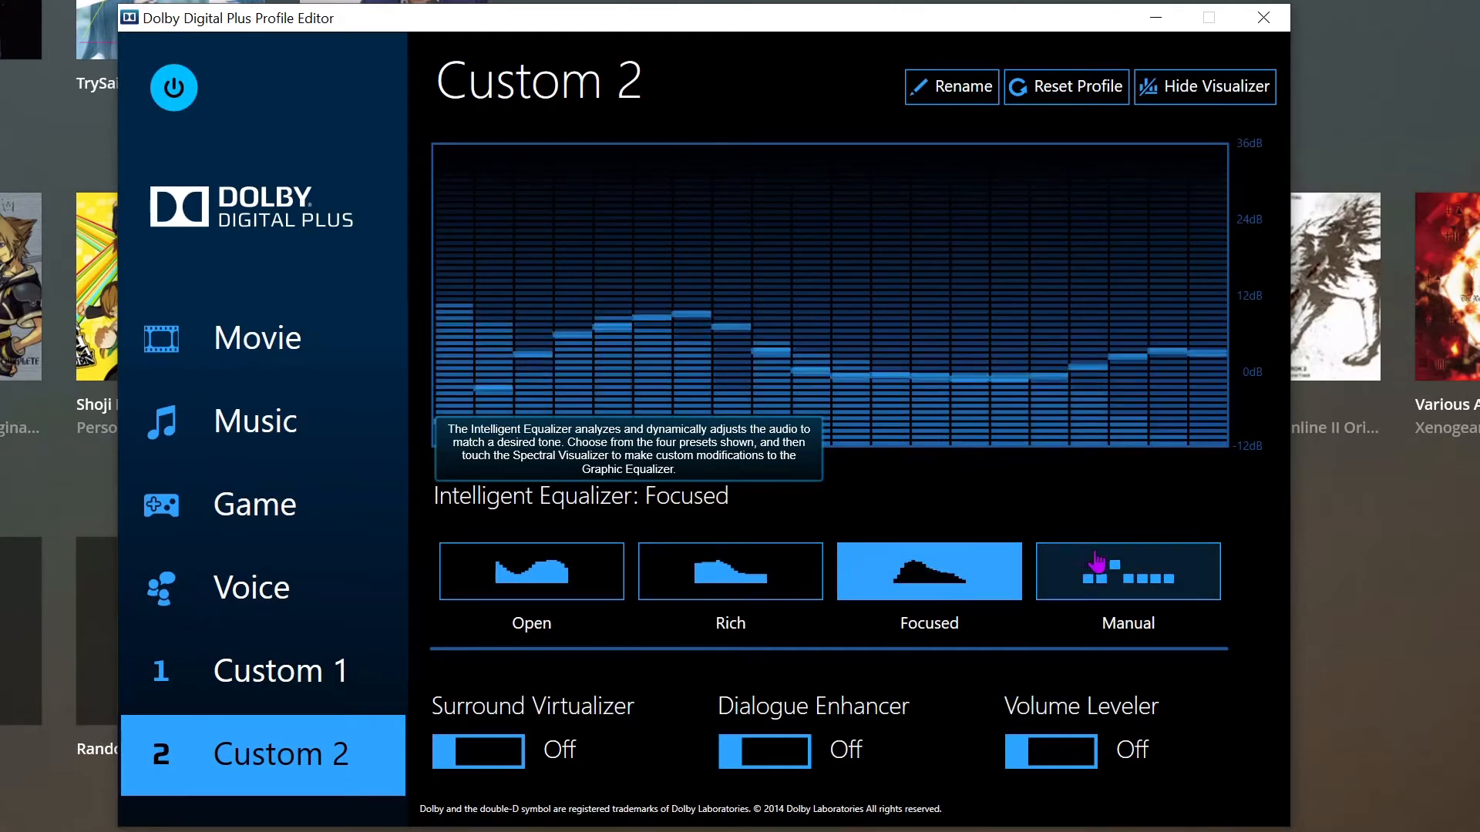
pyautogui.click(530, 571)
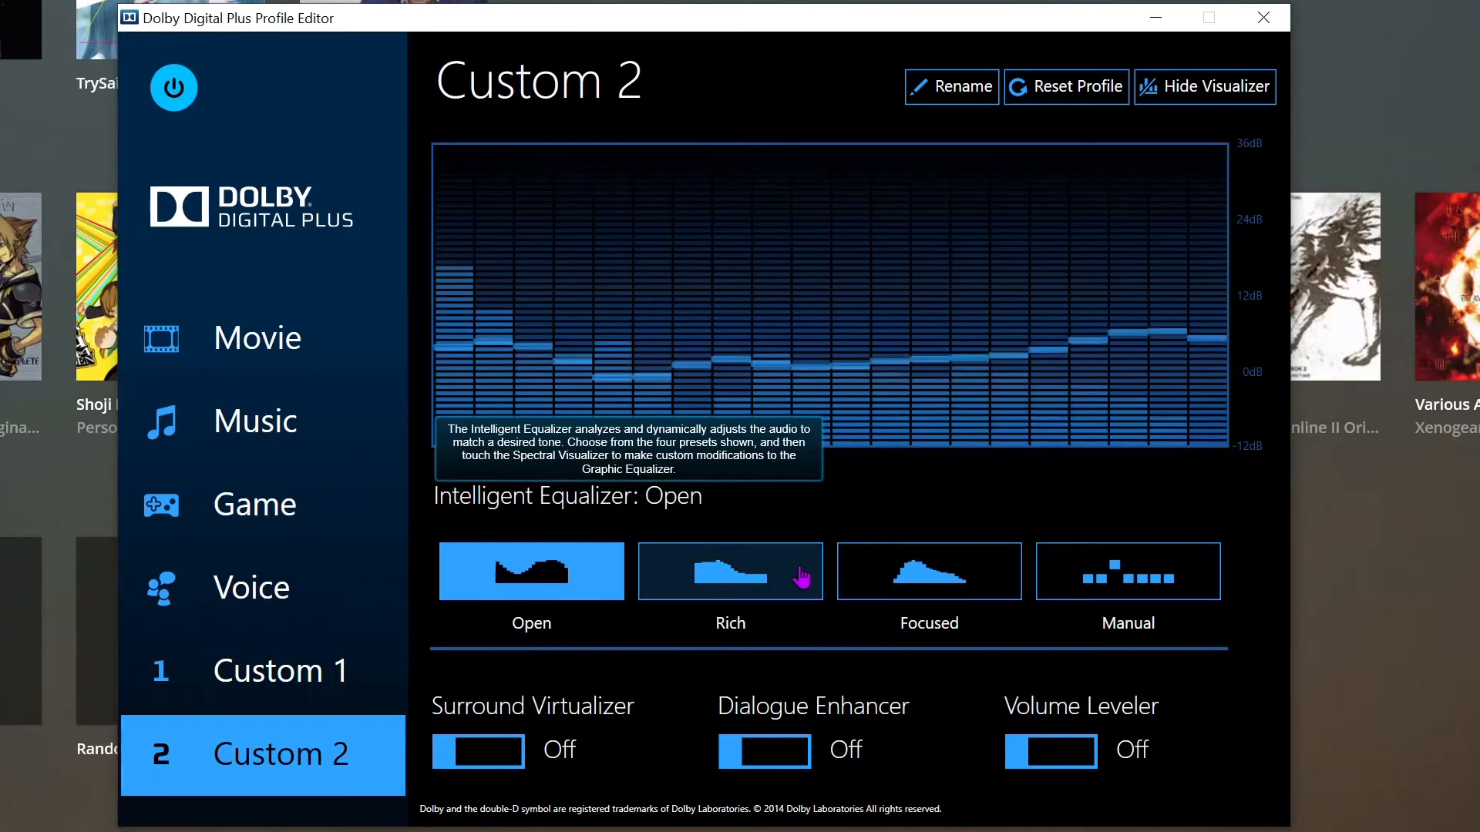
pyautogui.click(530, 571)
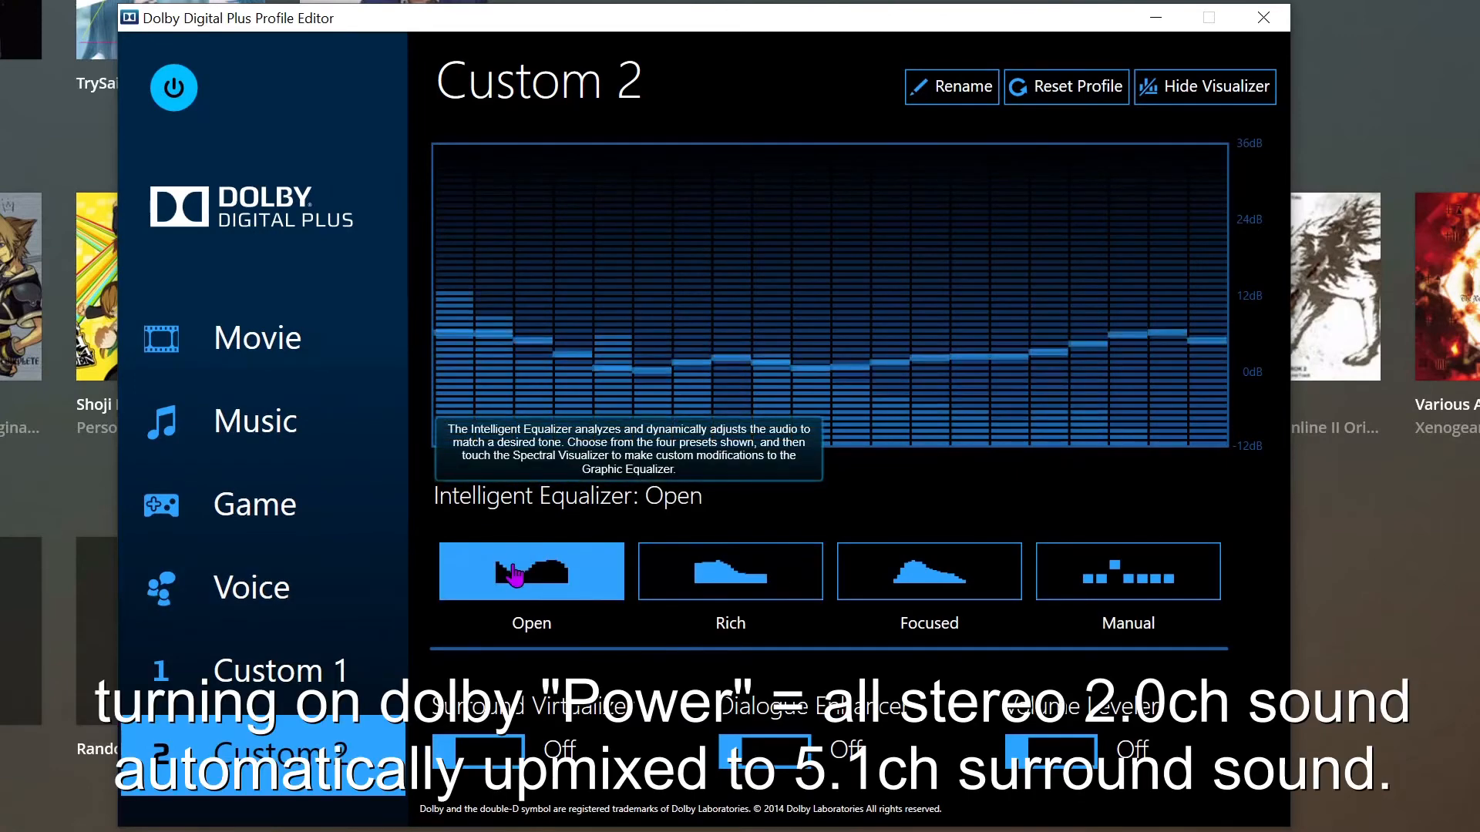
# Toggle Dolby power and Volume Leveler off and on, then settle on the Manual equalizer
pyautogui.click(173, 88)
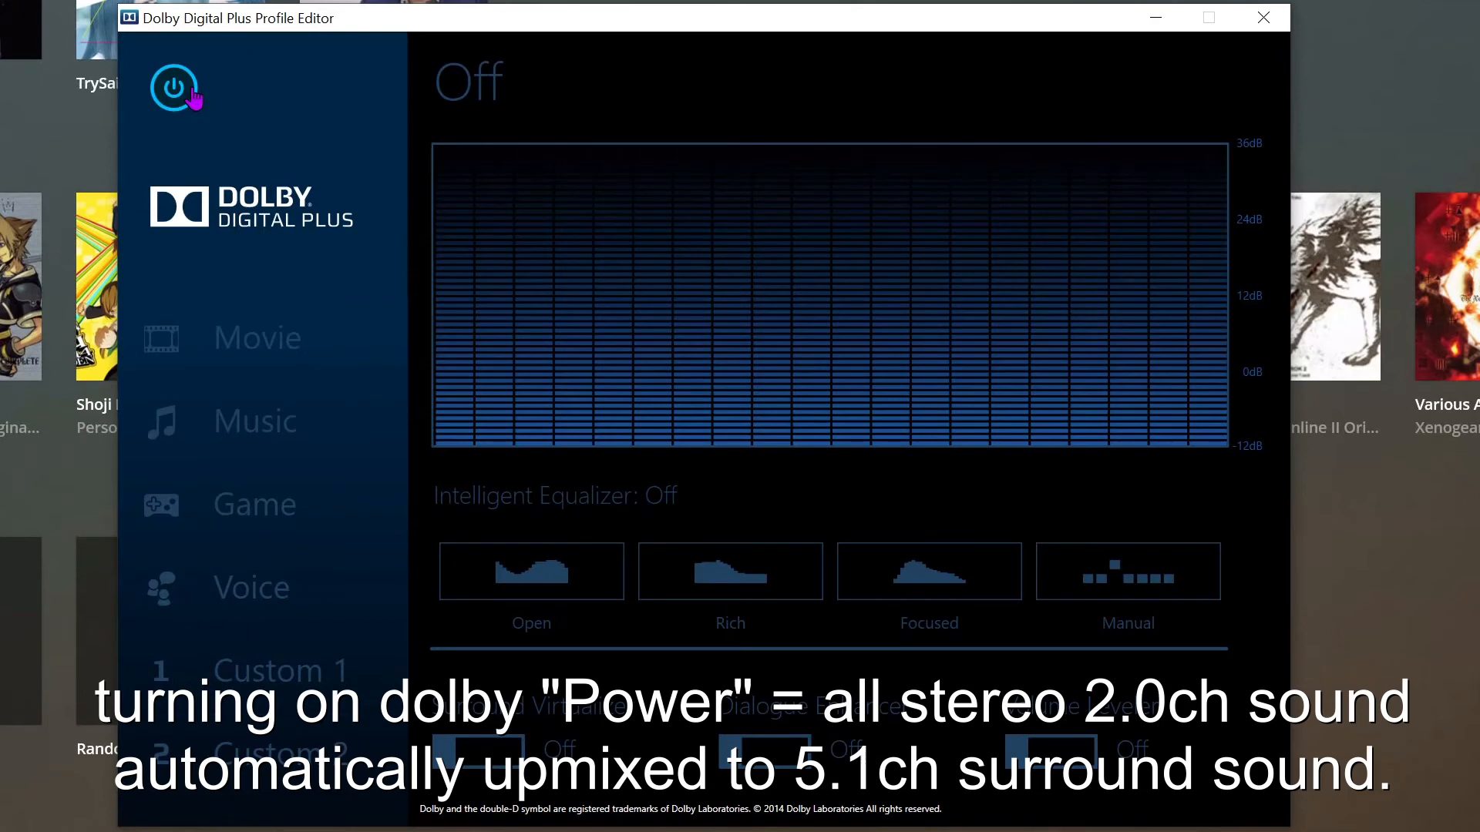
pyautogui.click(173, 87)
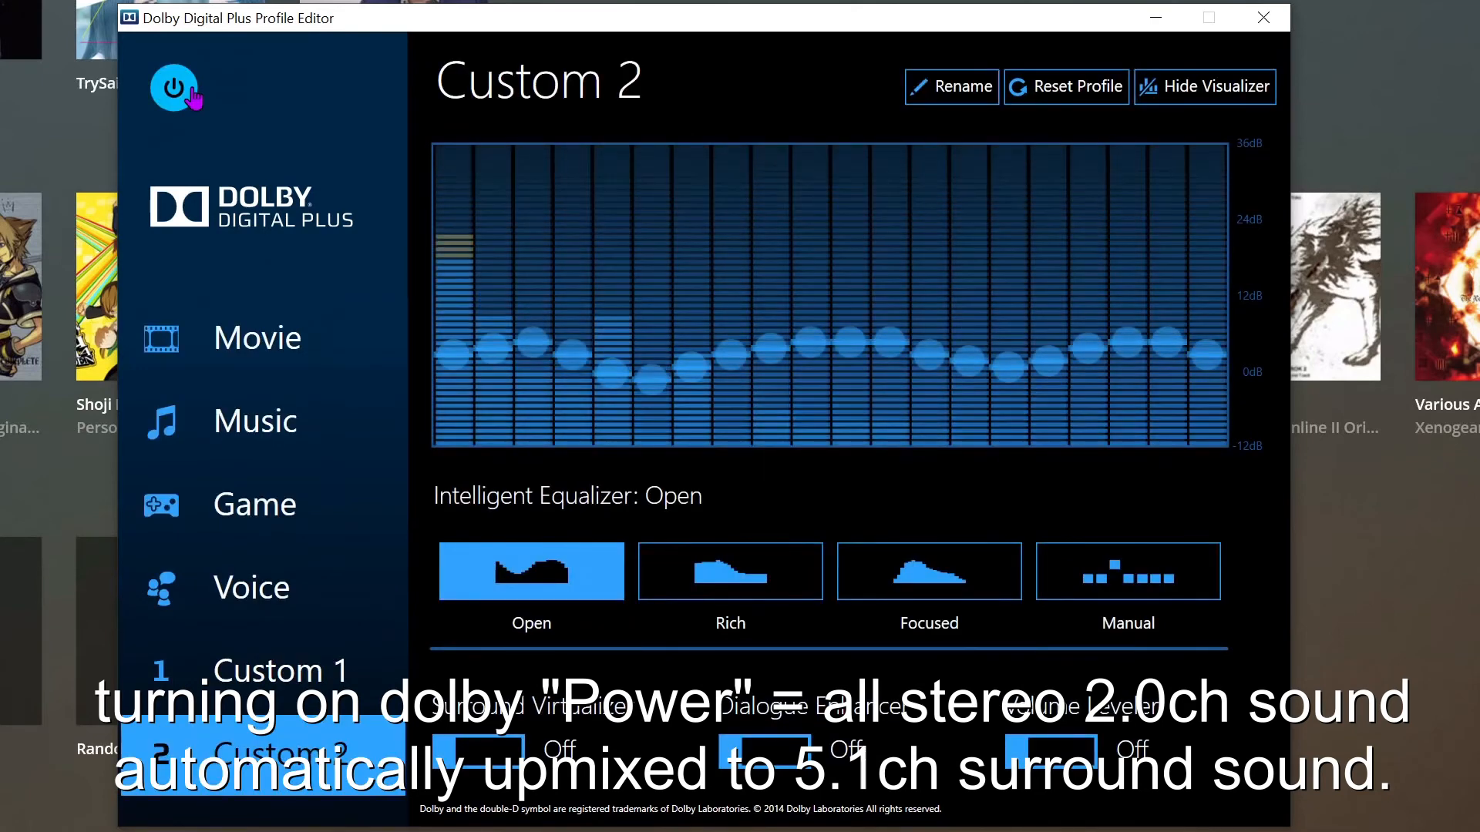
pyautogui.click(1050, 750)
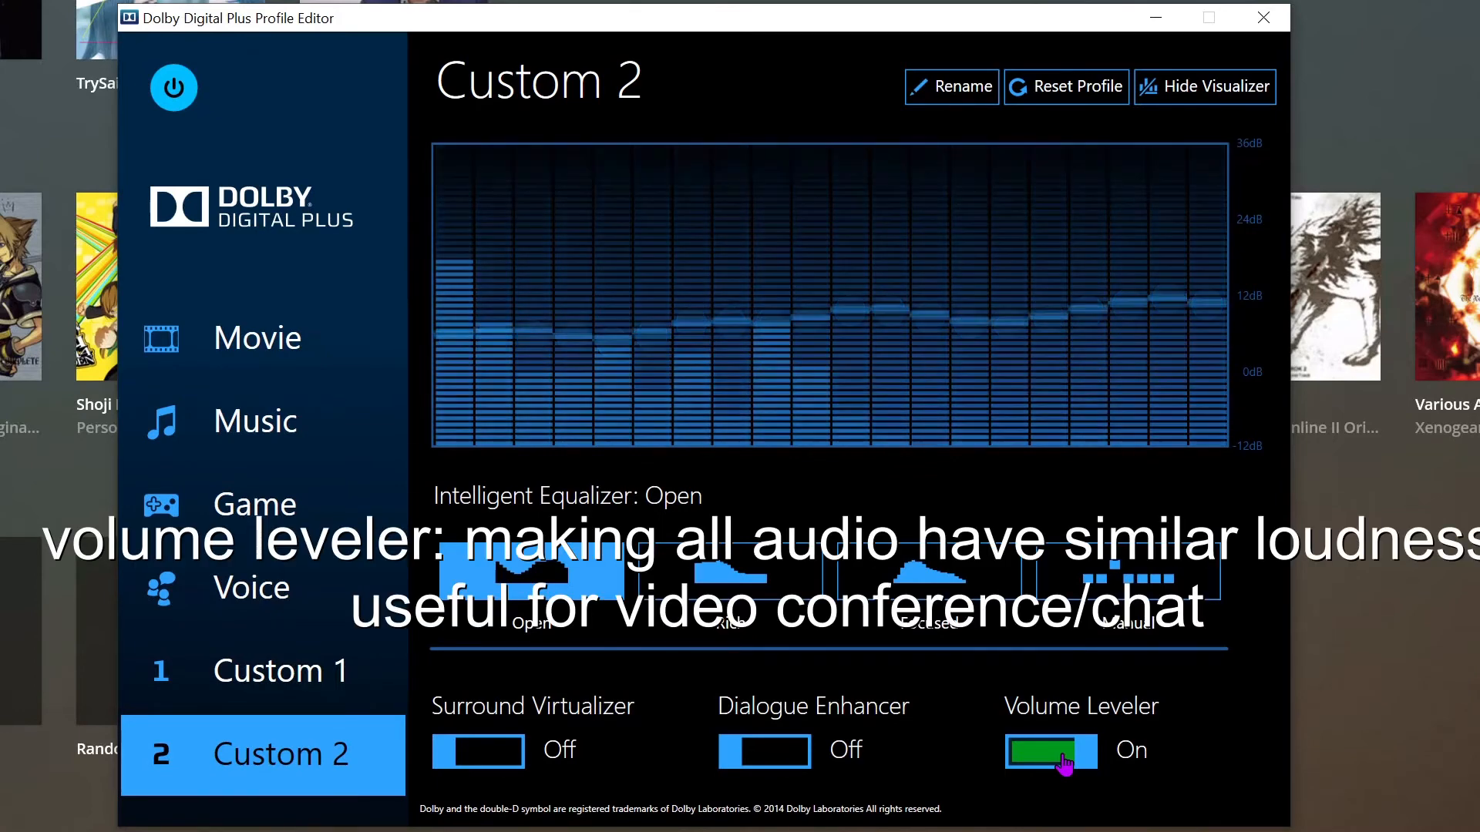
pyautogui.click(1050, 749)
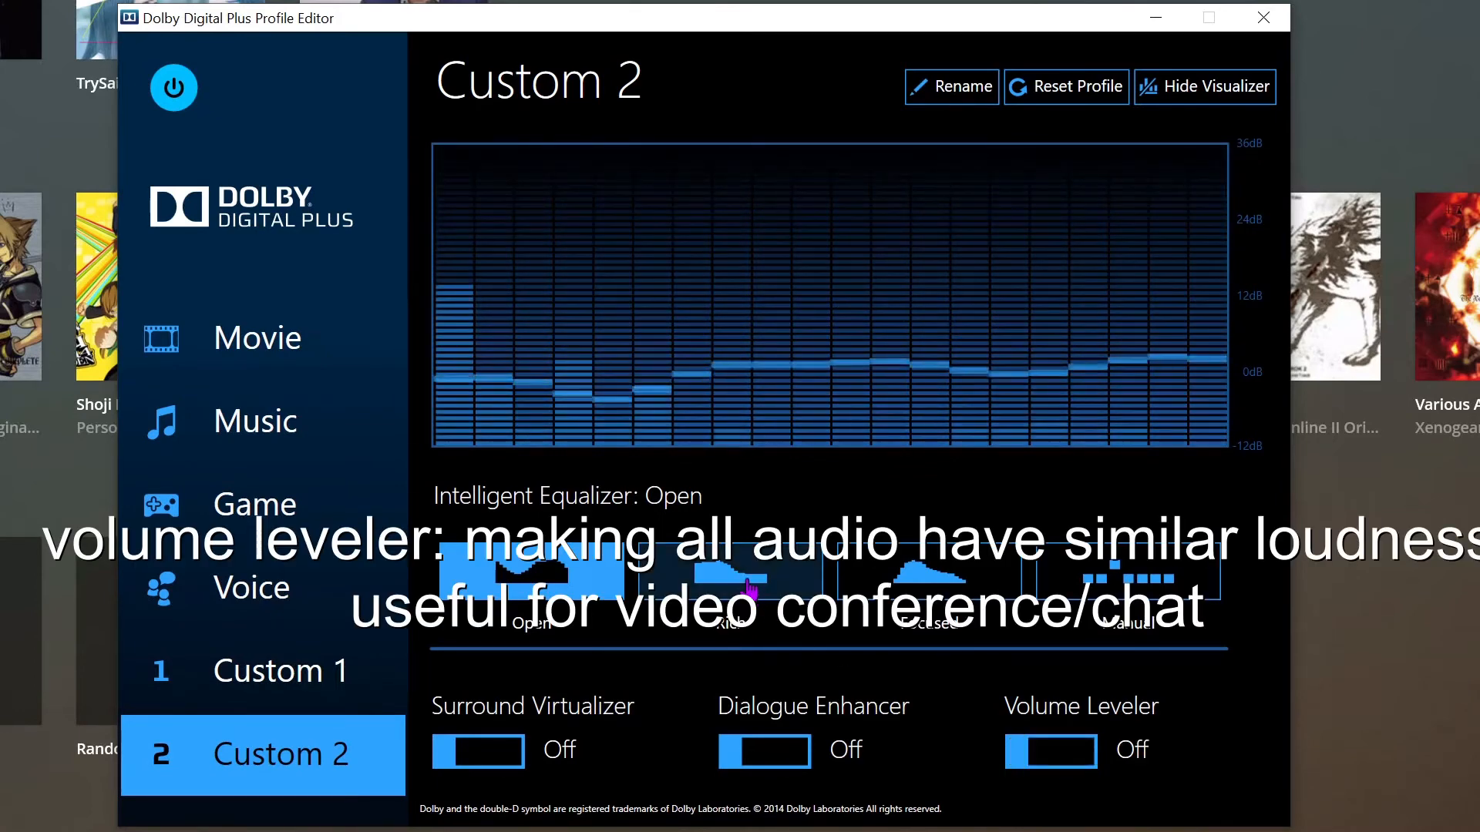
pyautogui.click(729, 571)
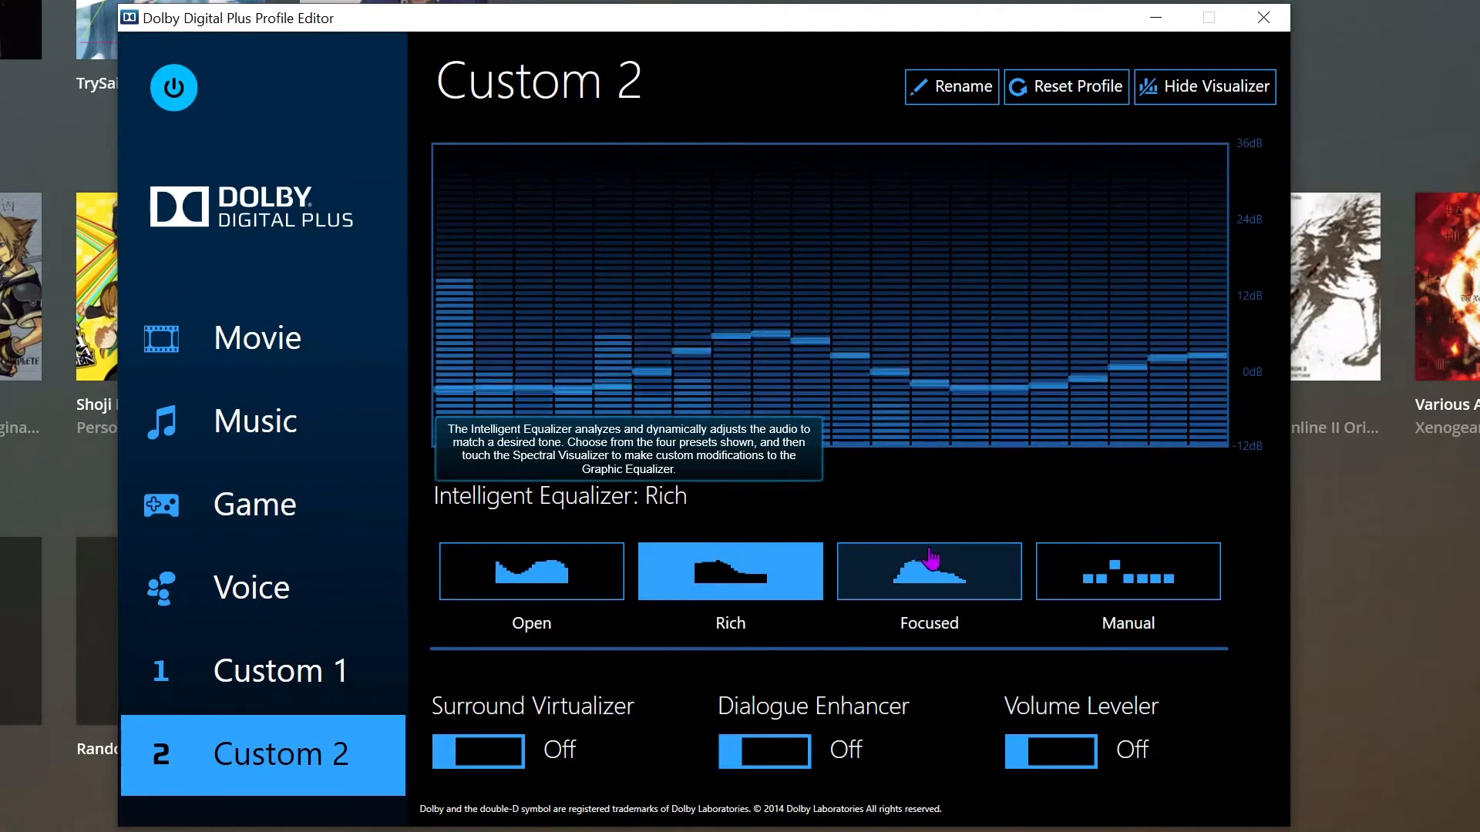
pyautogui.click(928, 571)
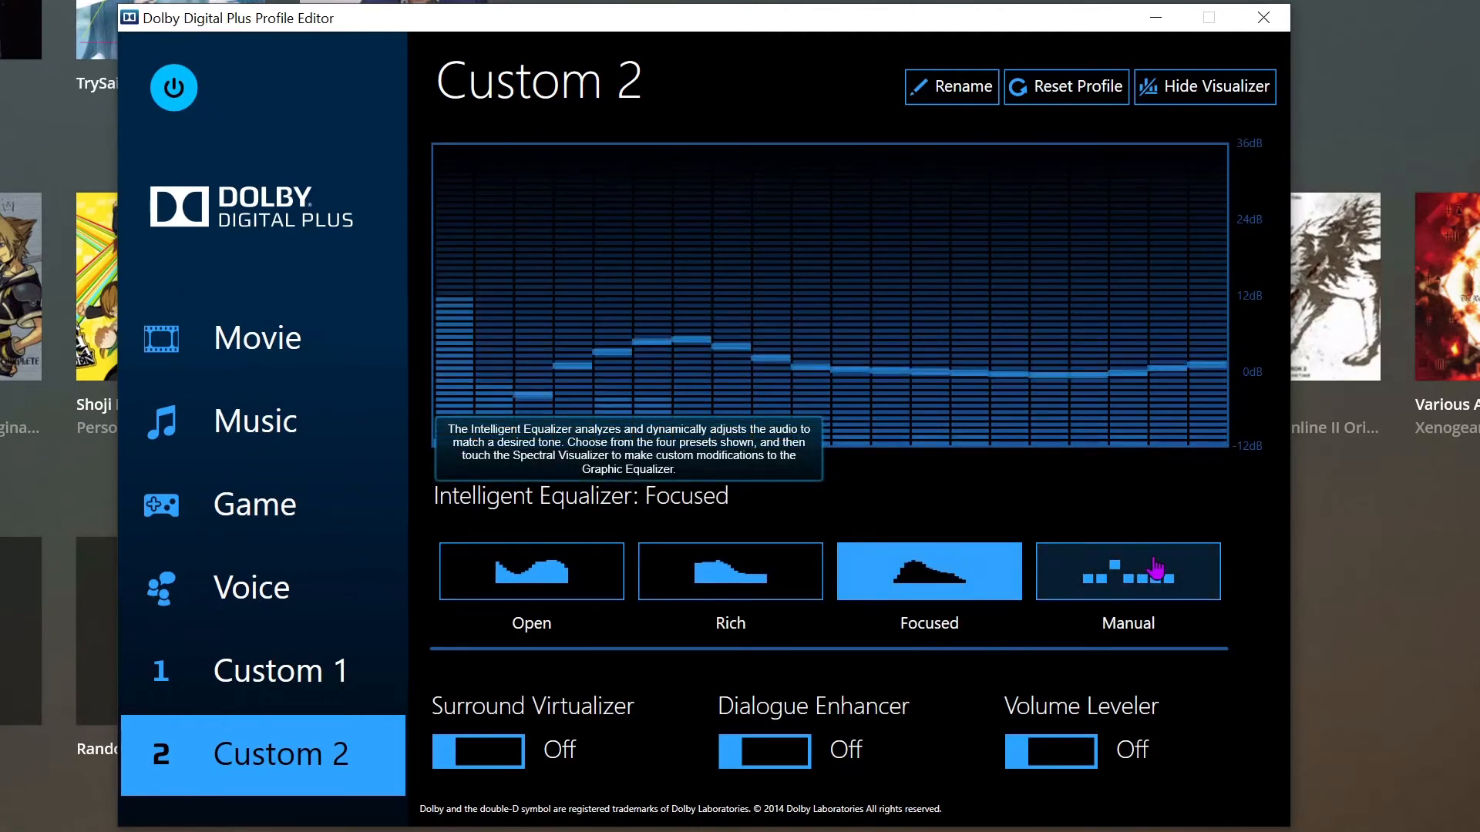
pyautogui.click(1126, 571)
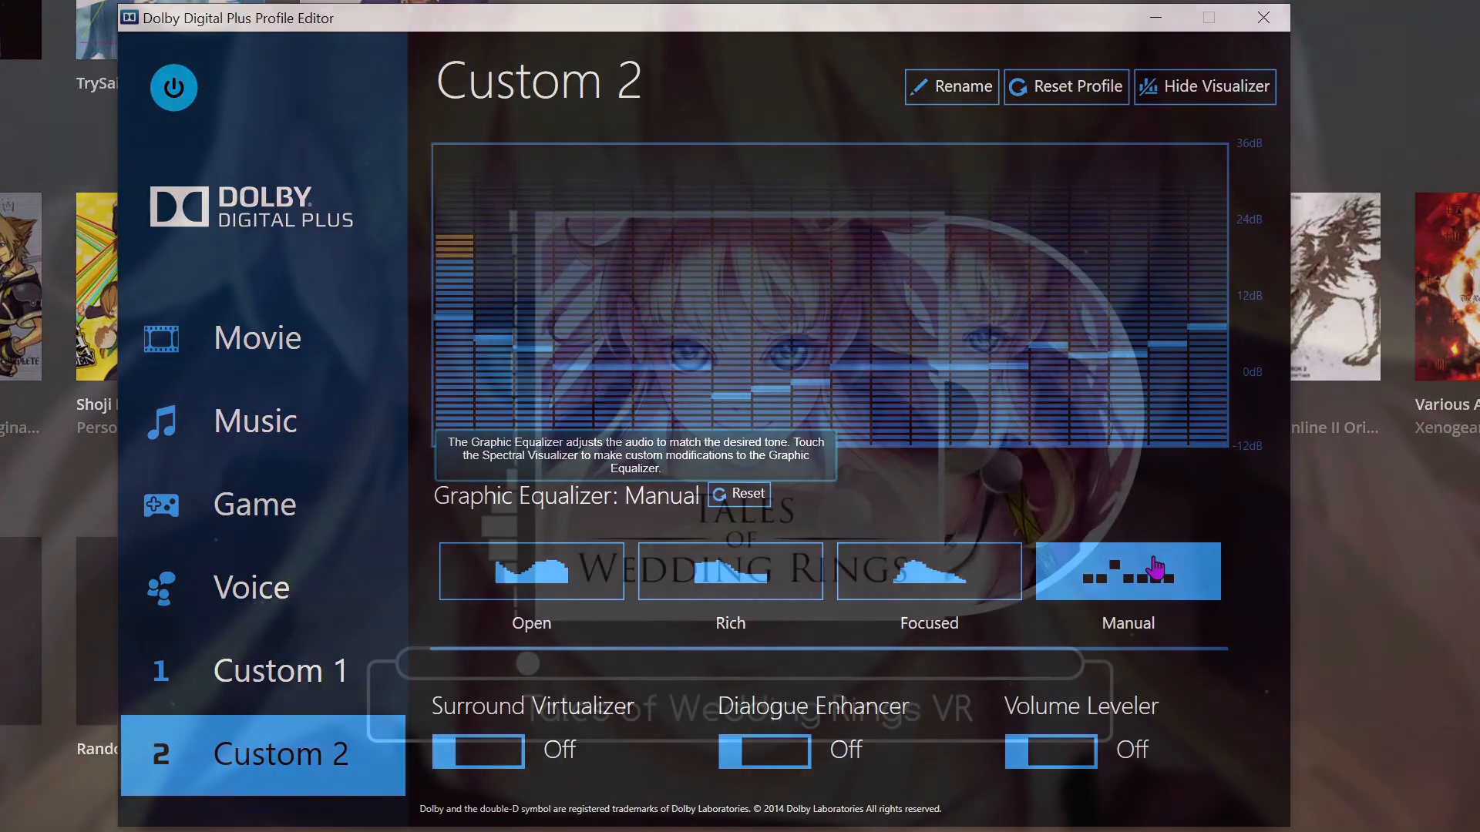